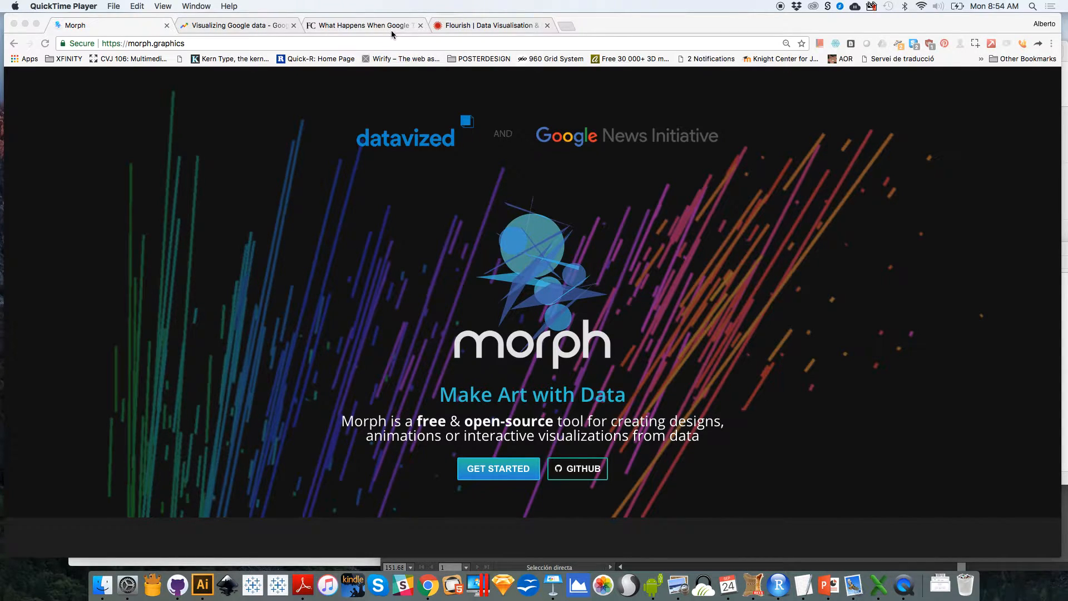
- View the Fast Company article on Google's data art, scrolling through and back to the top
click(361, 25)
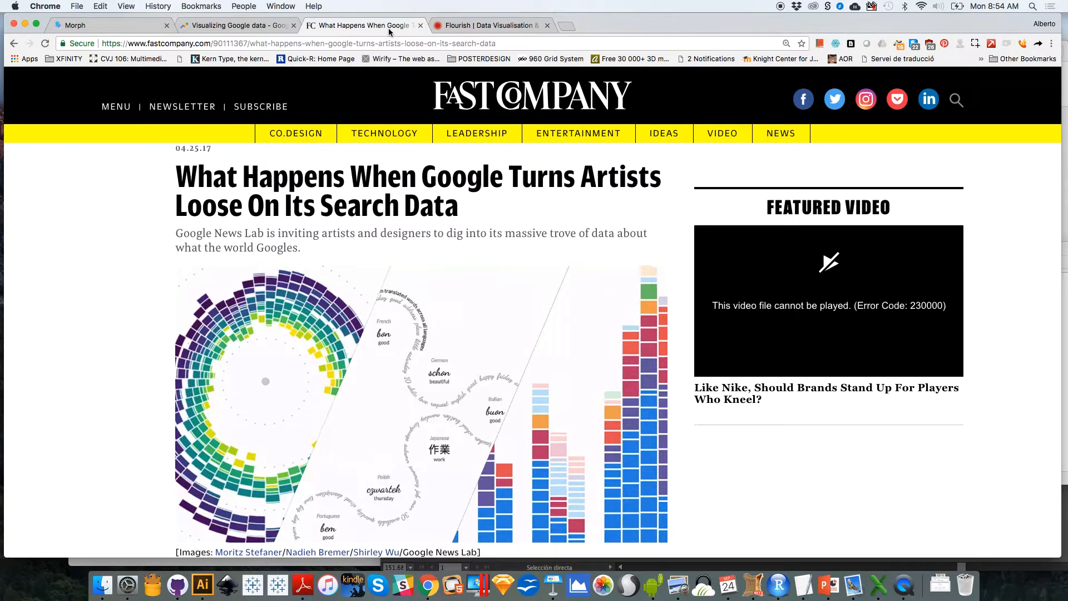
mouse_move(788, 272)
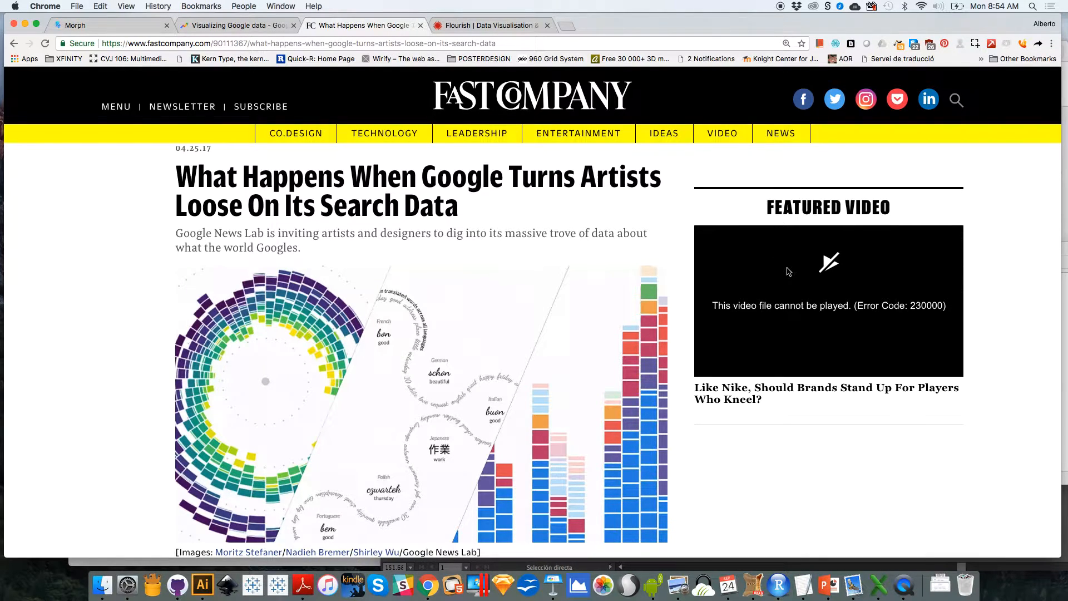
scroll(down, 3)
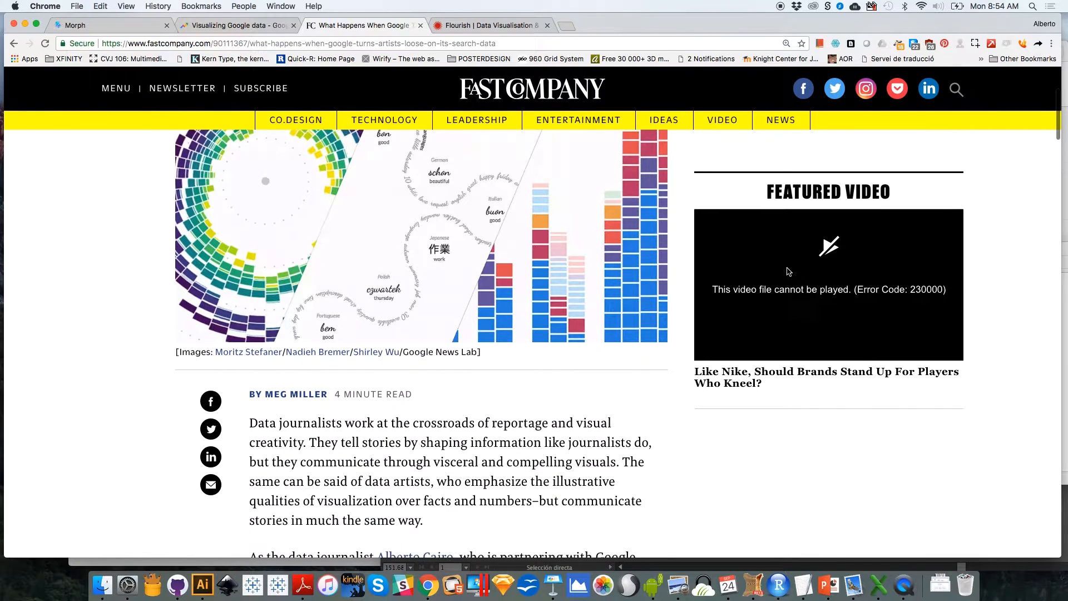
scroll(down, 3)
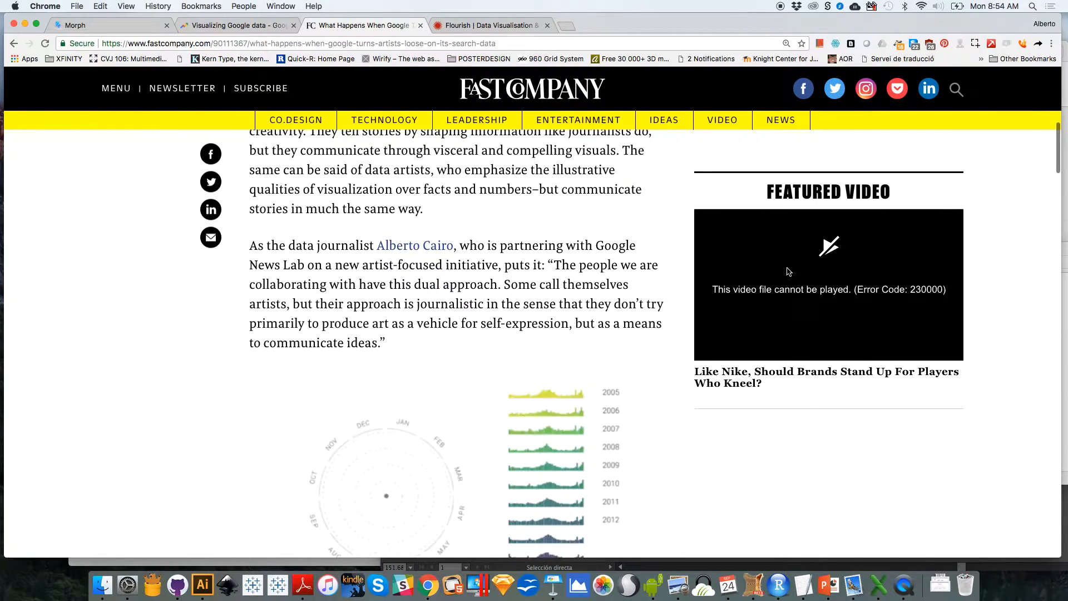
scroll(down, 3)
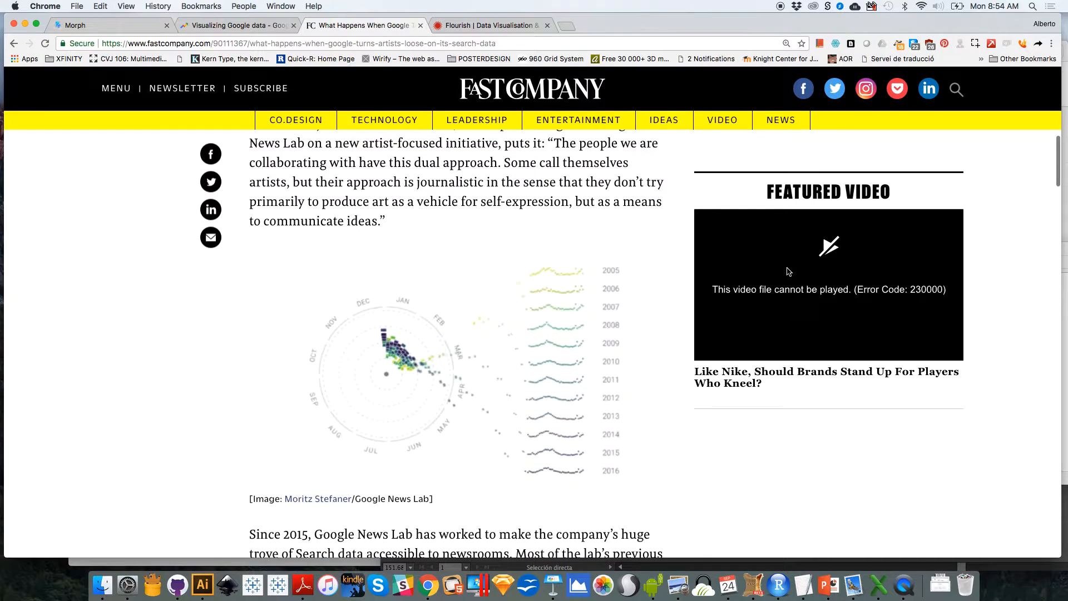
scroll(up, 3)
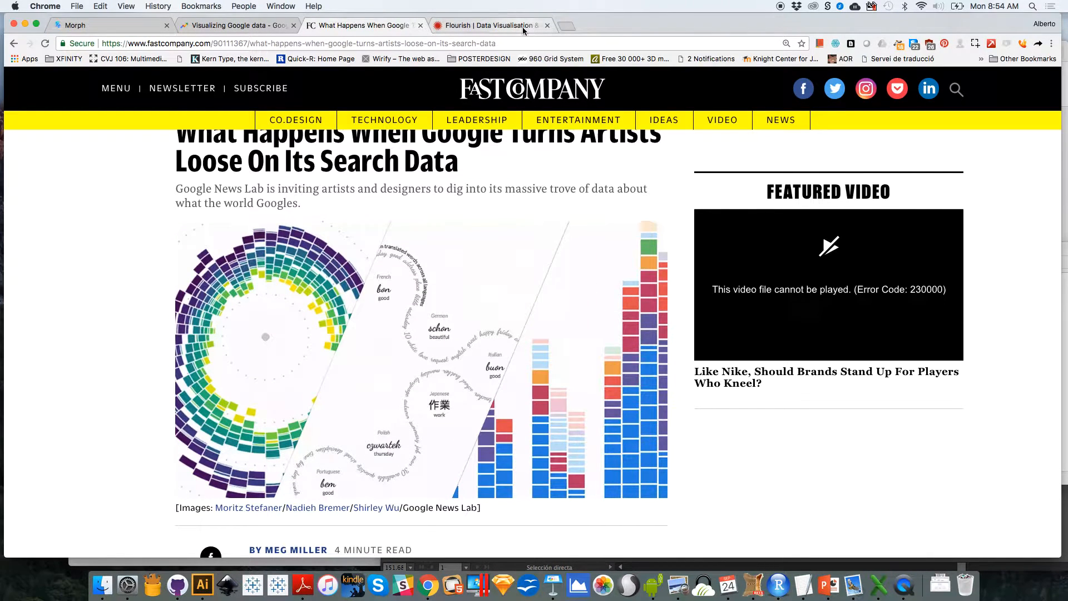
- Glance at the Flourish site, then return to the Morph 'Make Art with Data' tab
click(490, 25)
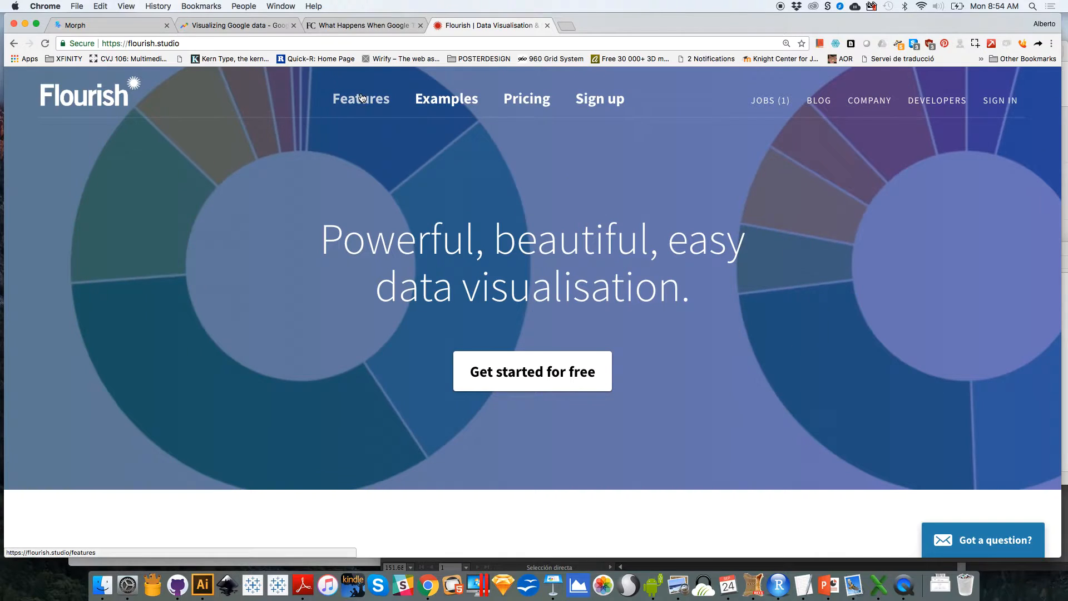
click(103, 25)
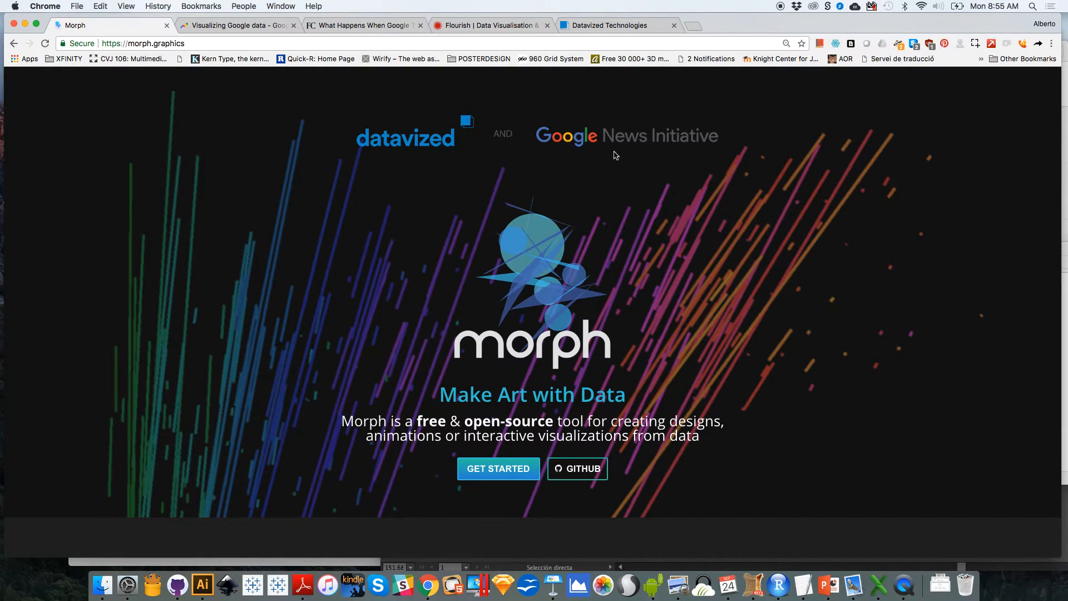
mouse_move(877, 311)
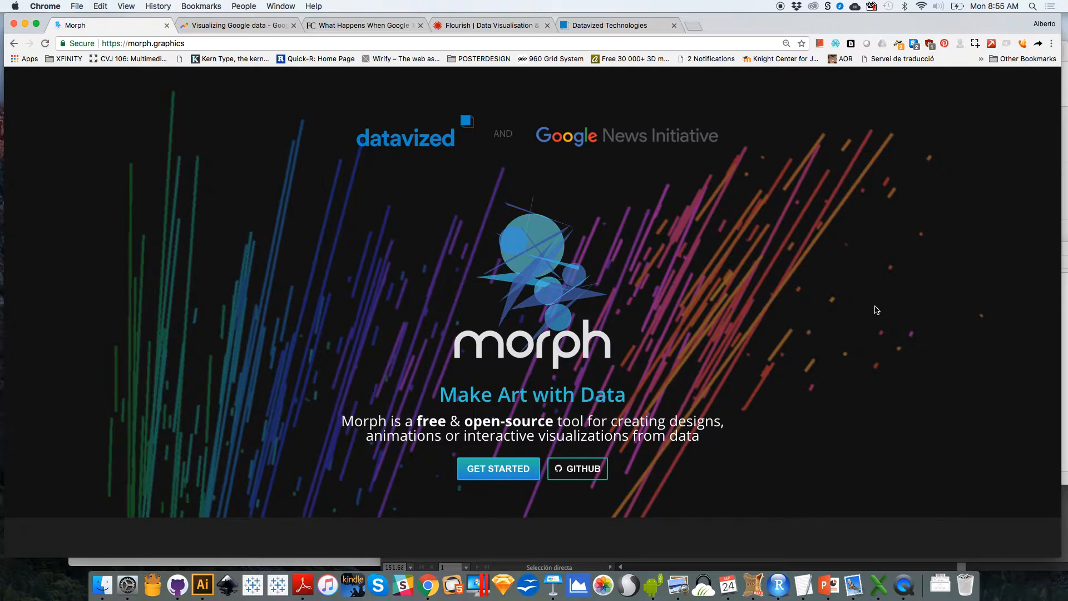
mouse_move(735, 288)
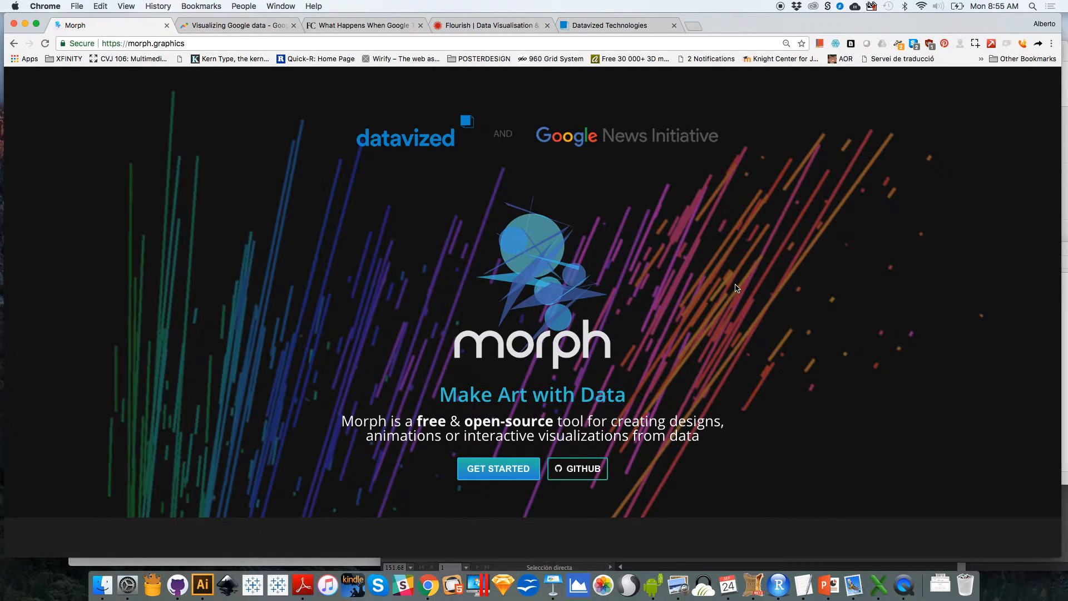
scroll(down, 3)
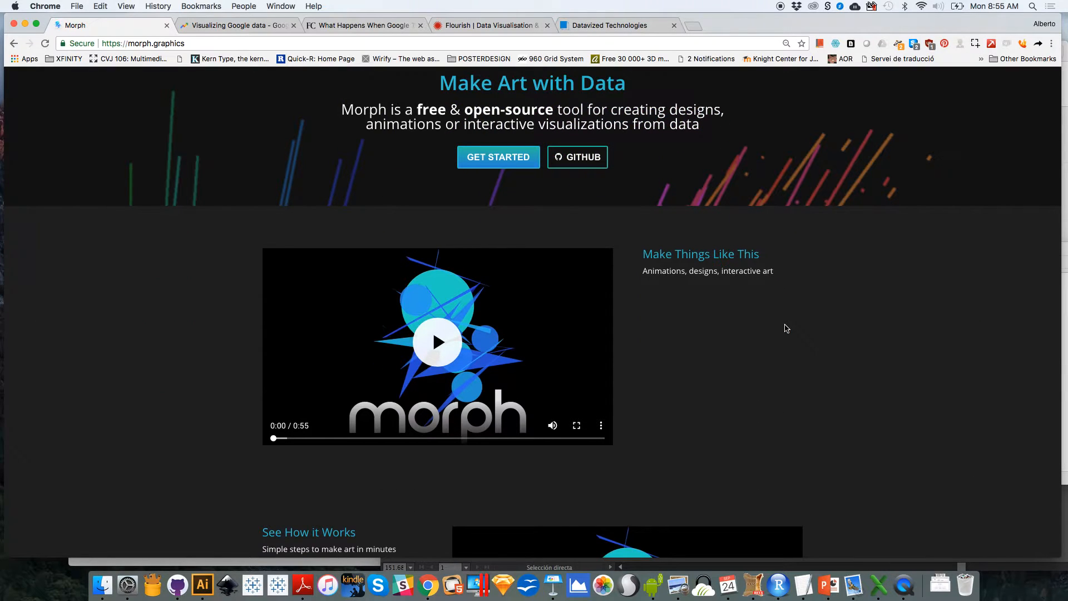
scroll(down, 3)
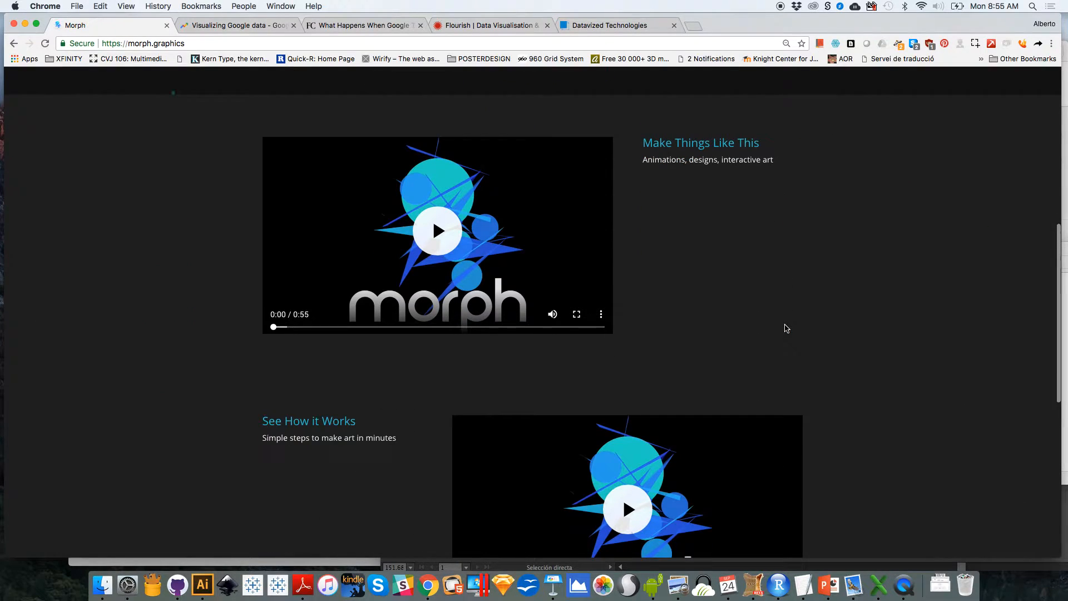
scroll(down, 3)
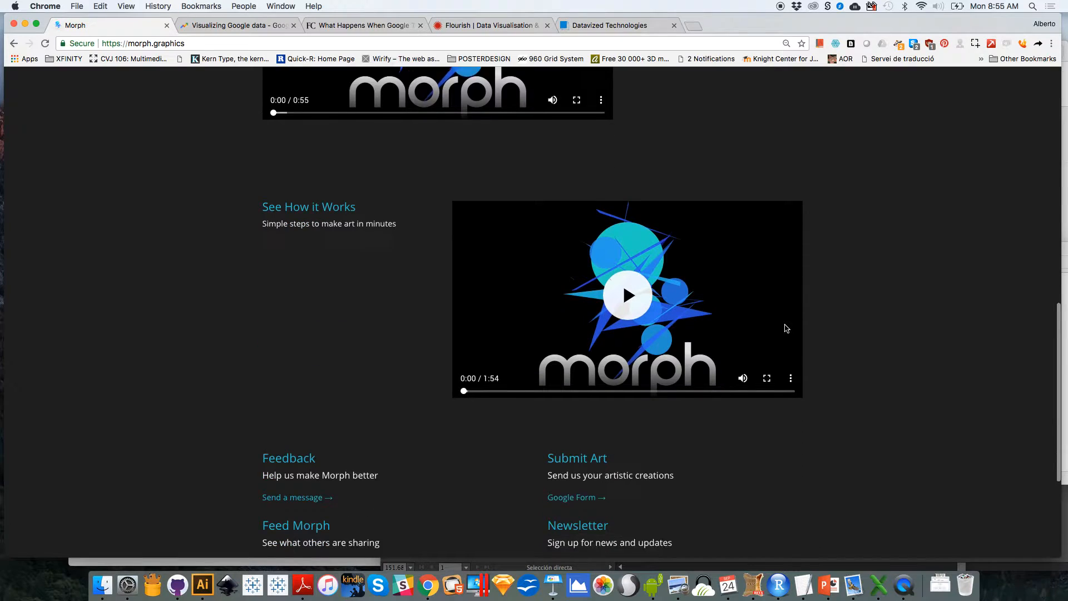
scroll(down, 3)
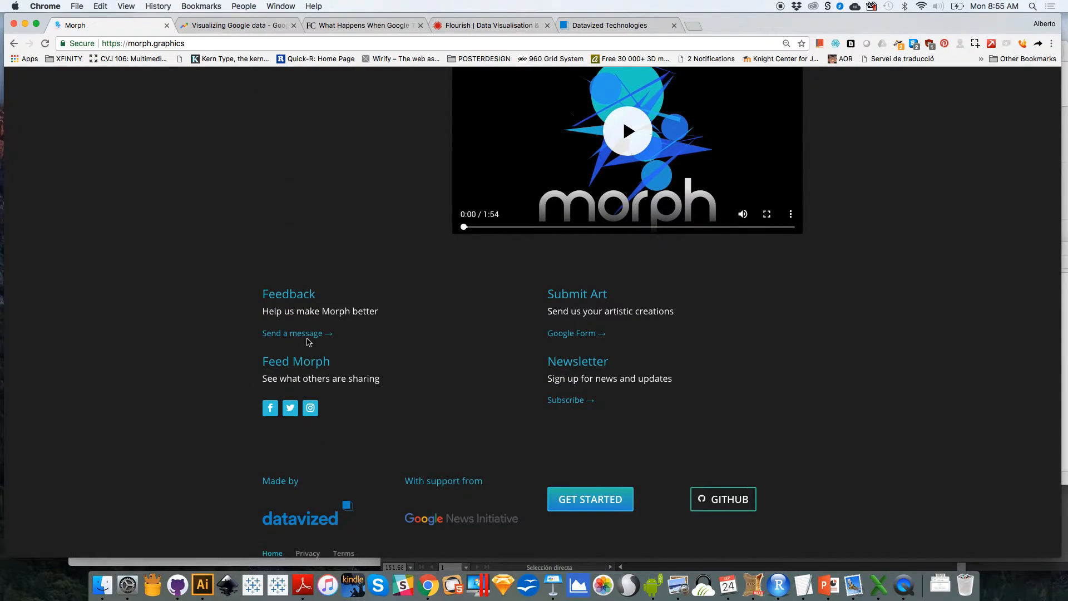
mouse_move(343, 367)
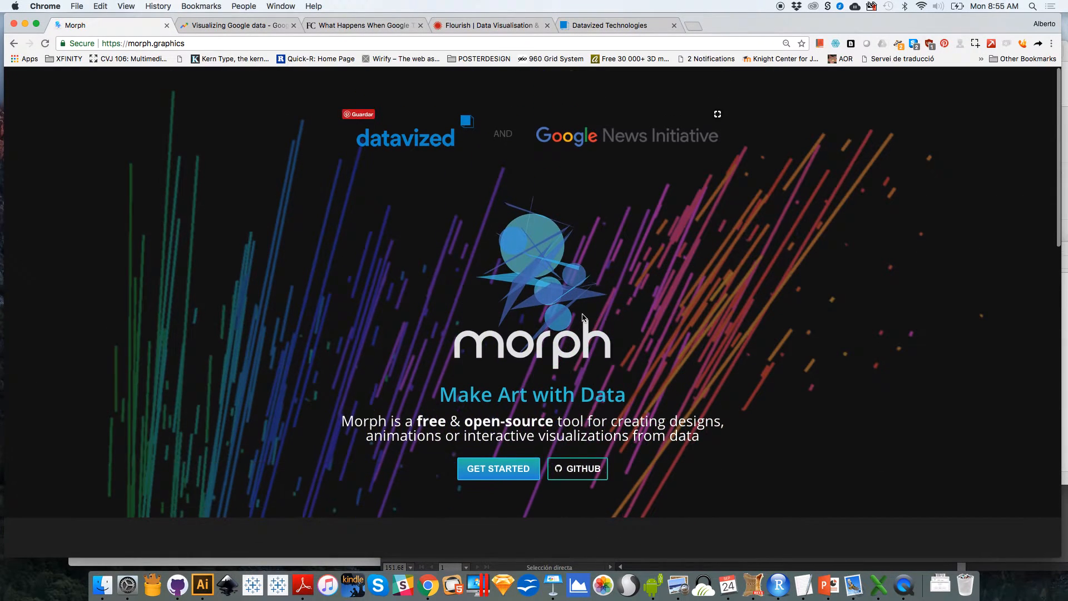
mouse_move(580, 378)
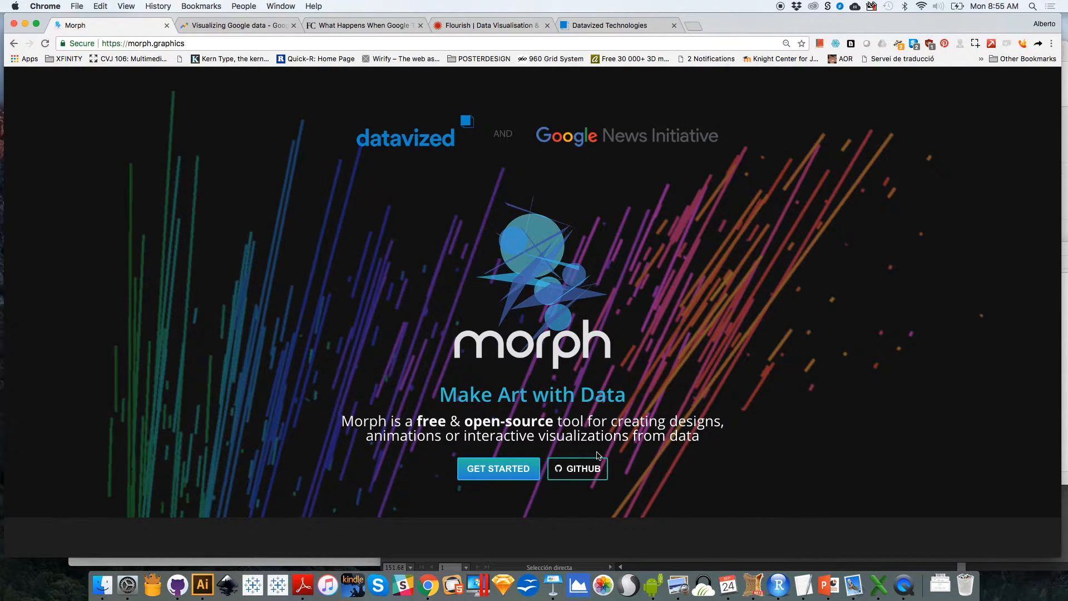
mouse_move(578, 468)
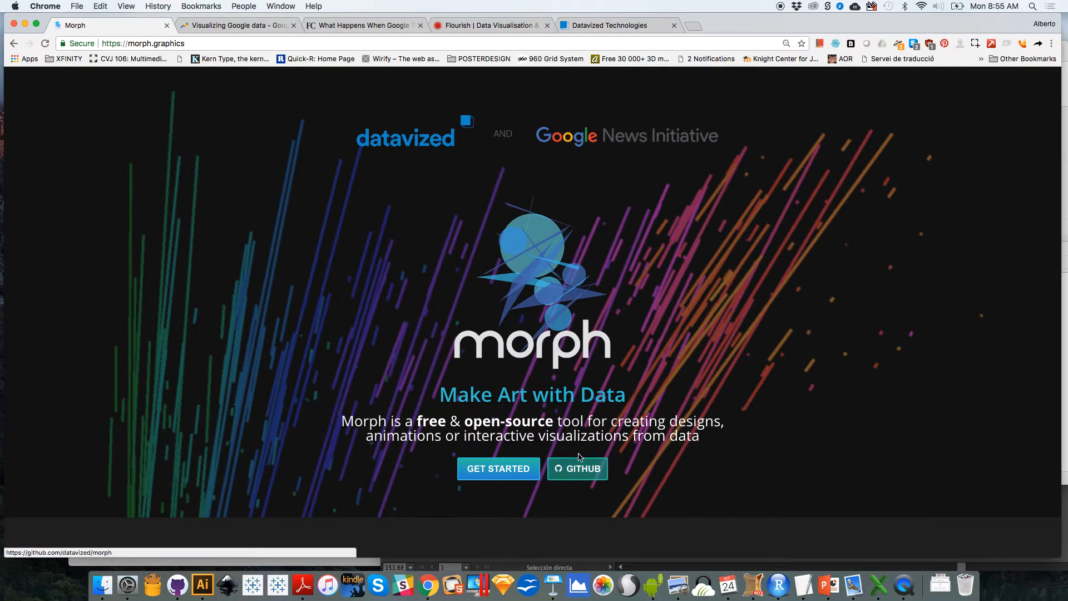
mouse_move(577, 468)
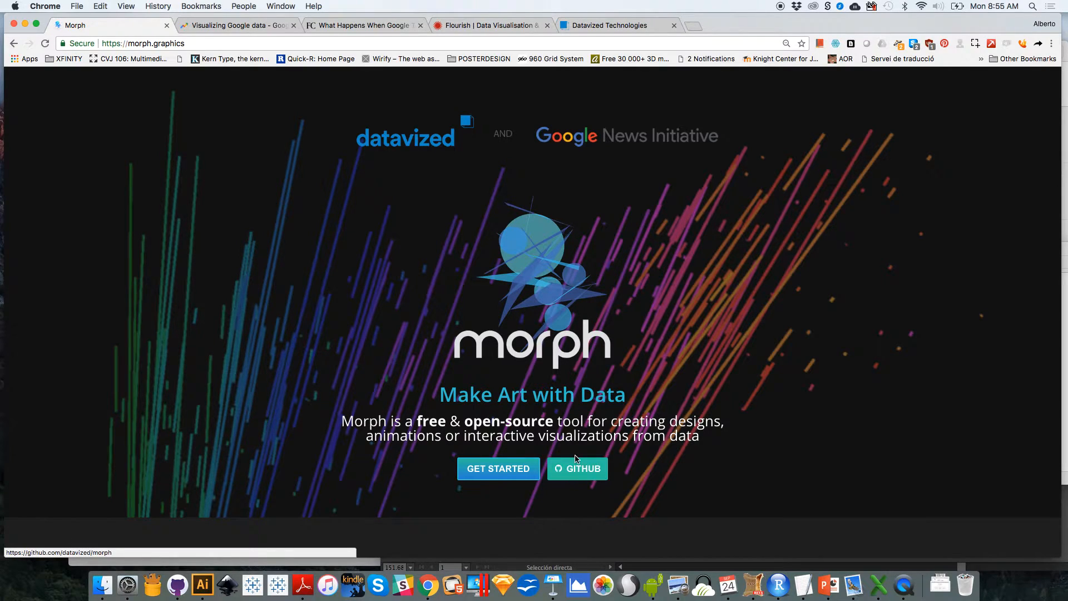
mouse_move(582, 474)
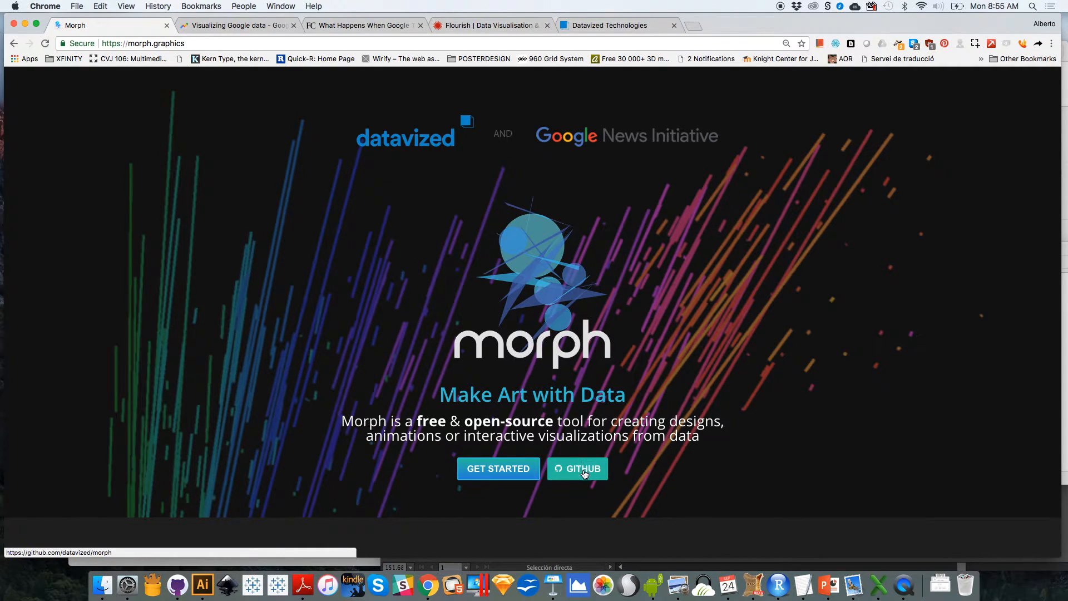
mouse_move(611, 521)
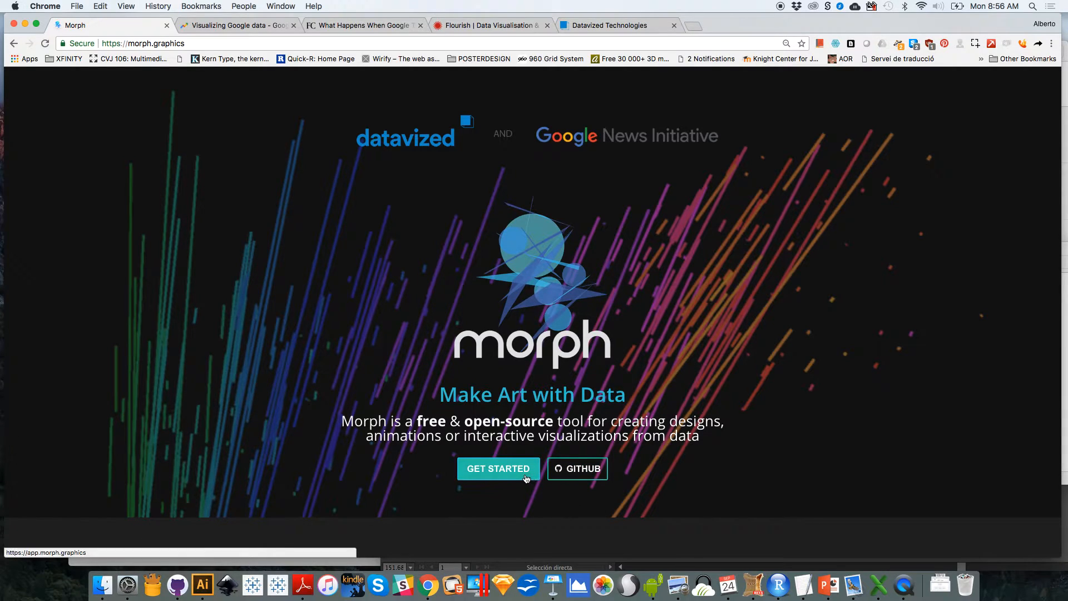
- Launch the Morph app and open, then dismiss, the file upload picker
click(498, 468)
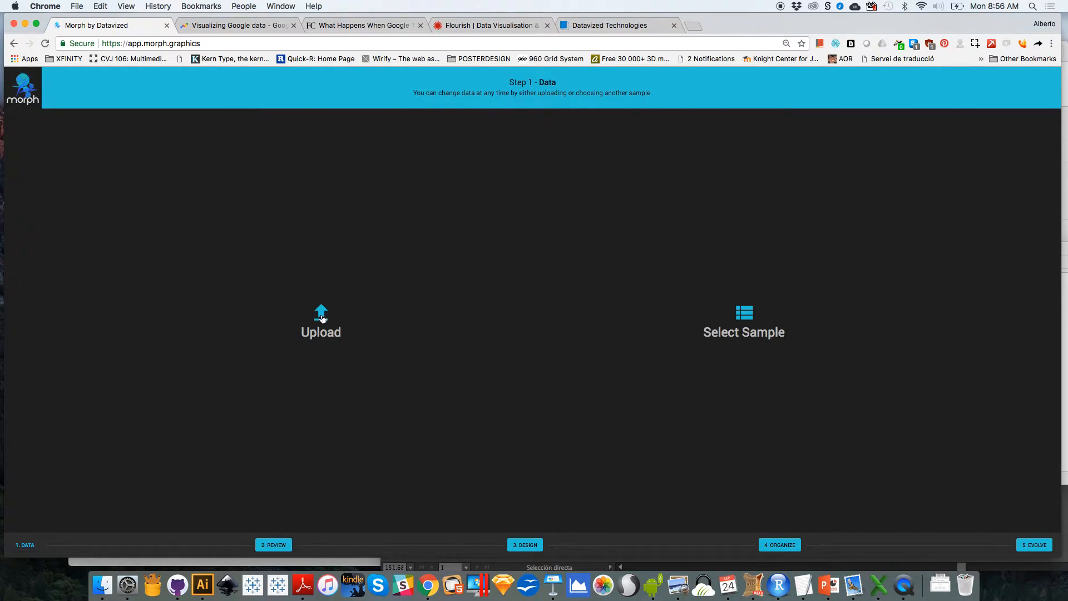
click(321, 320)
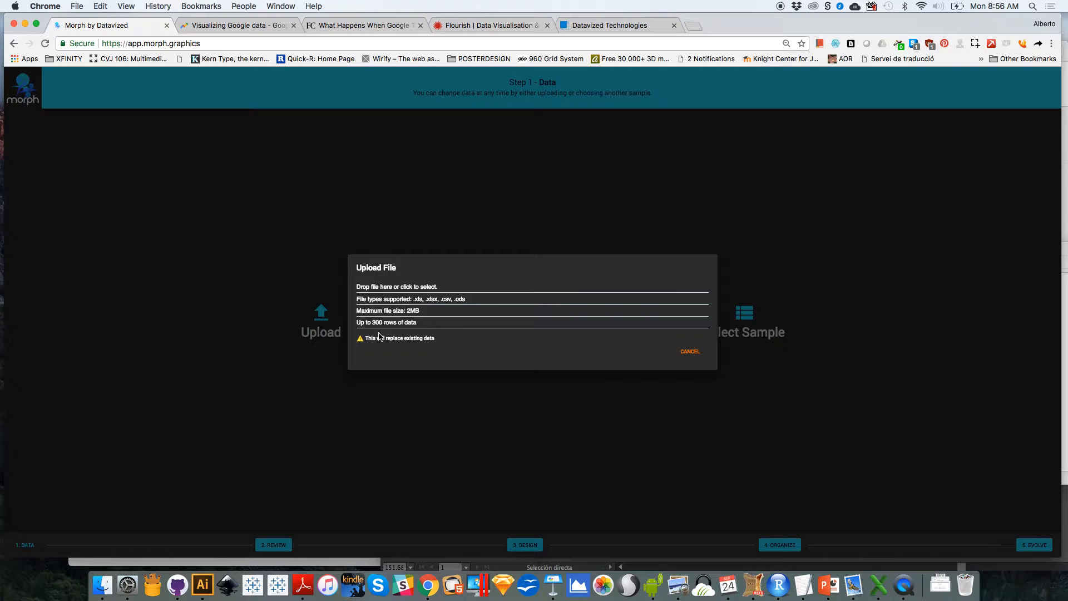
mouse_move(440, 351)
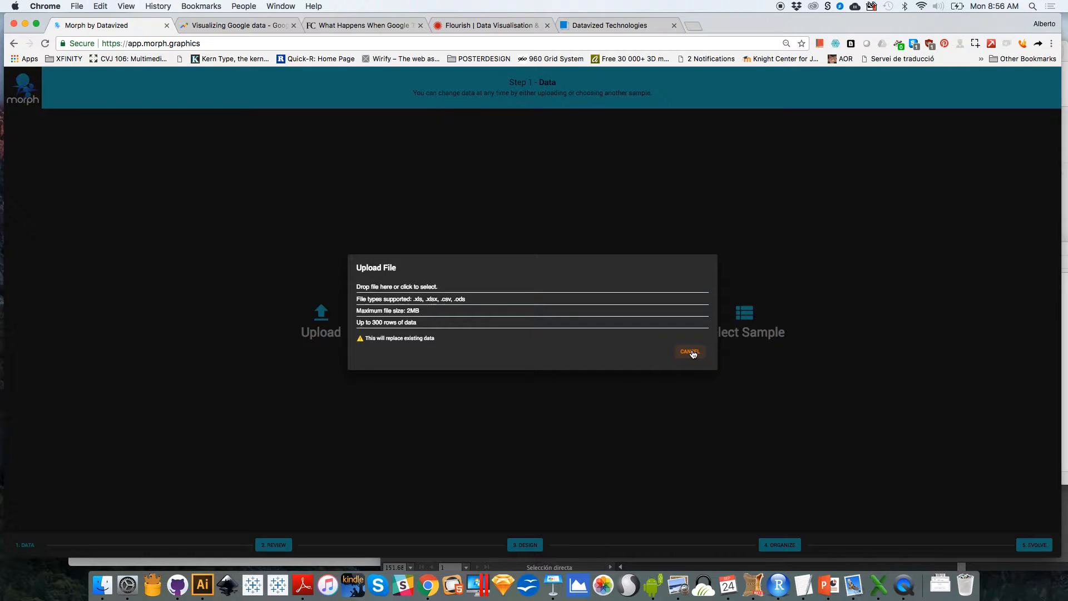
mouse_move(612, 322)
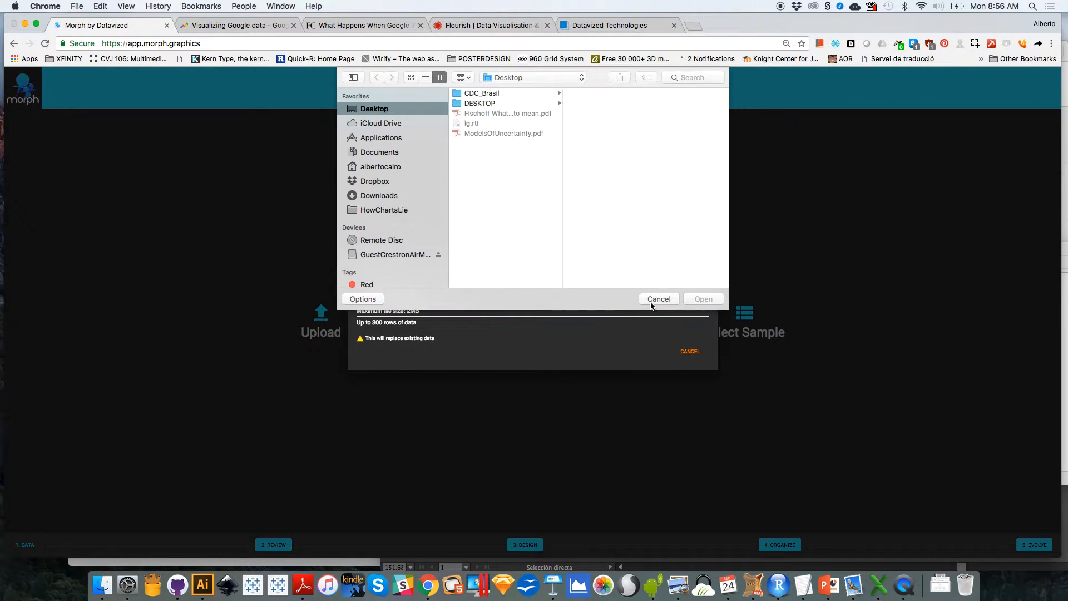
click(658, 300)
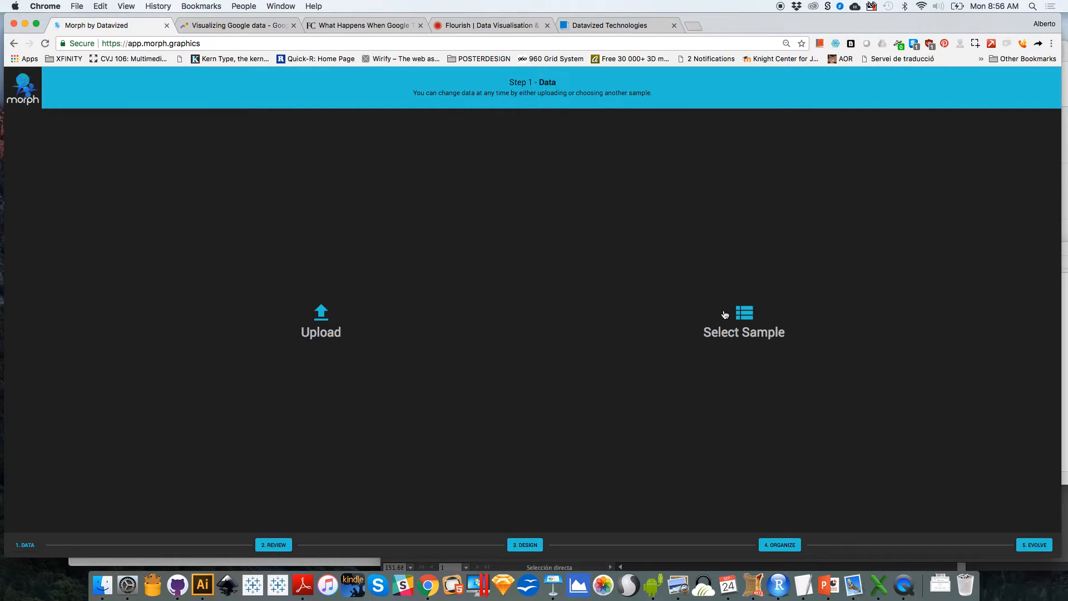
- Load the 'Largest cities in the world' sample dataset from the sample list
click(744, 320)
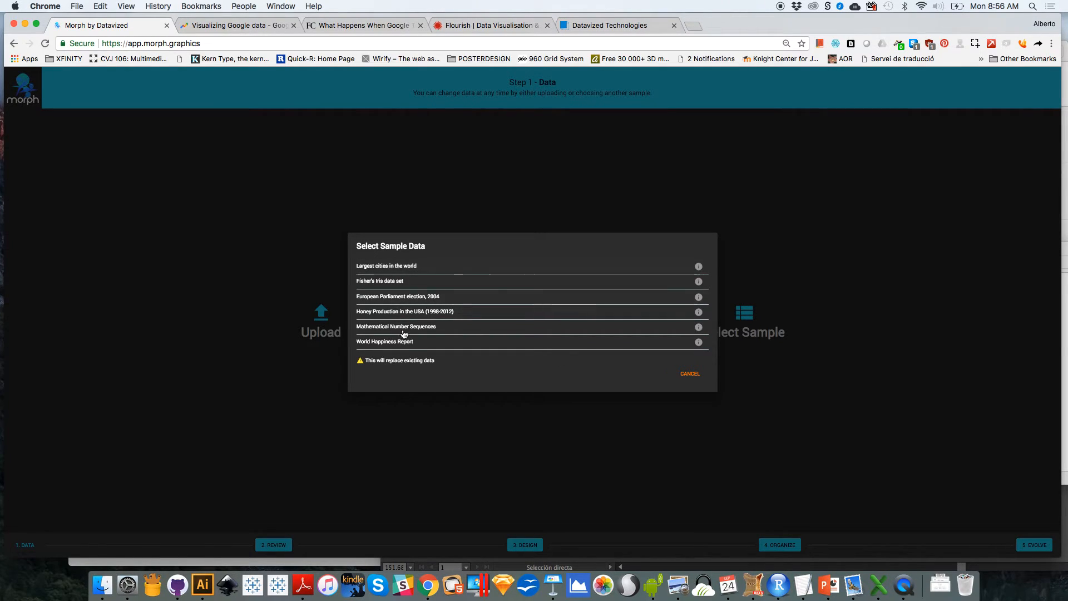
mouse_move(392, 280)
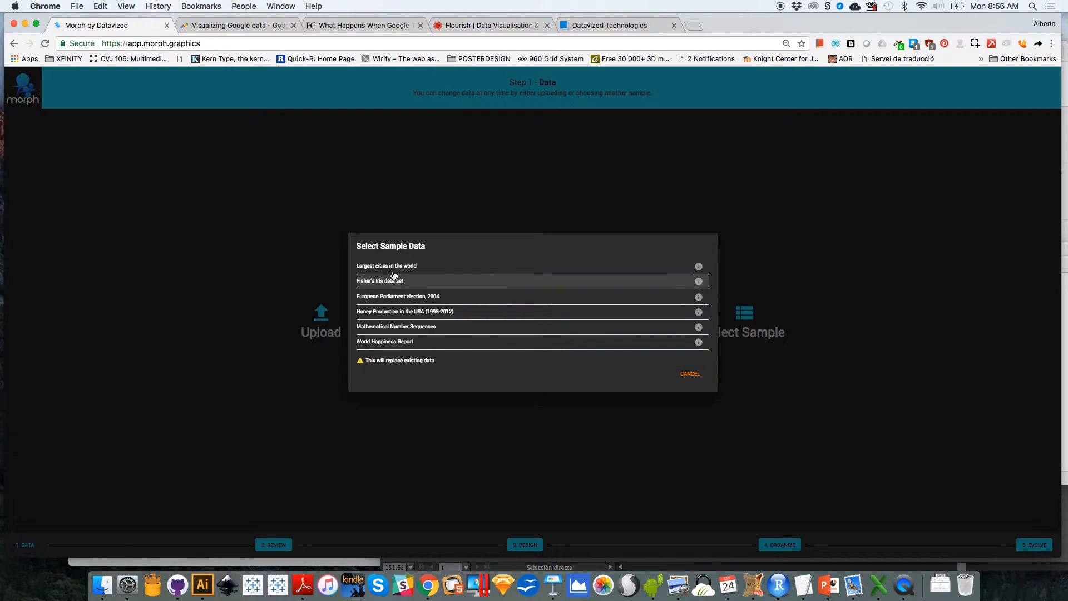
click(386, 265)
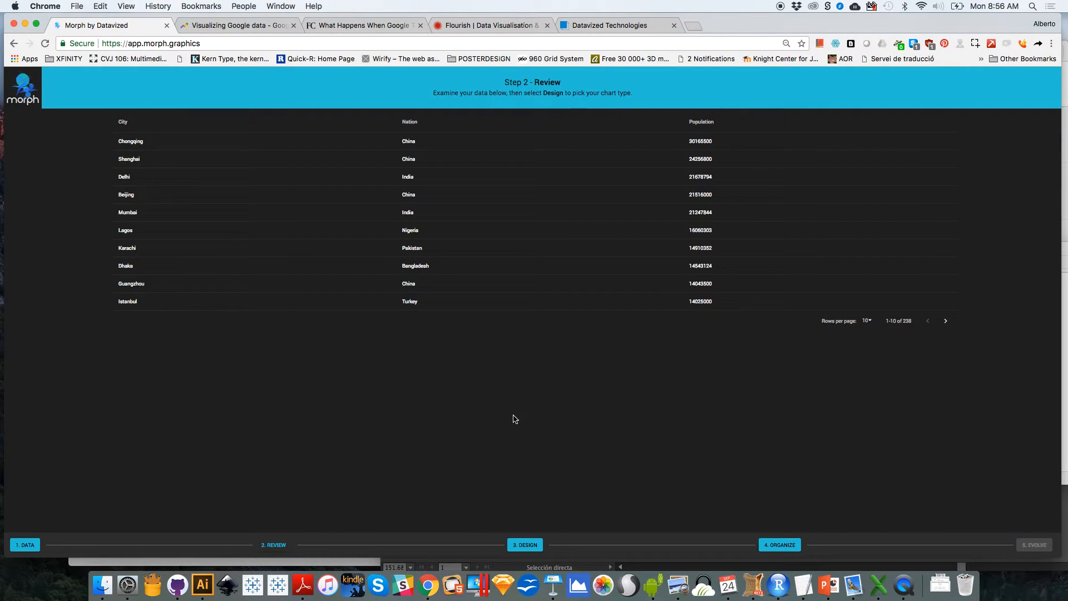
mouse_move(144, 139)
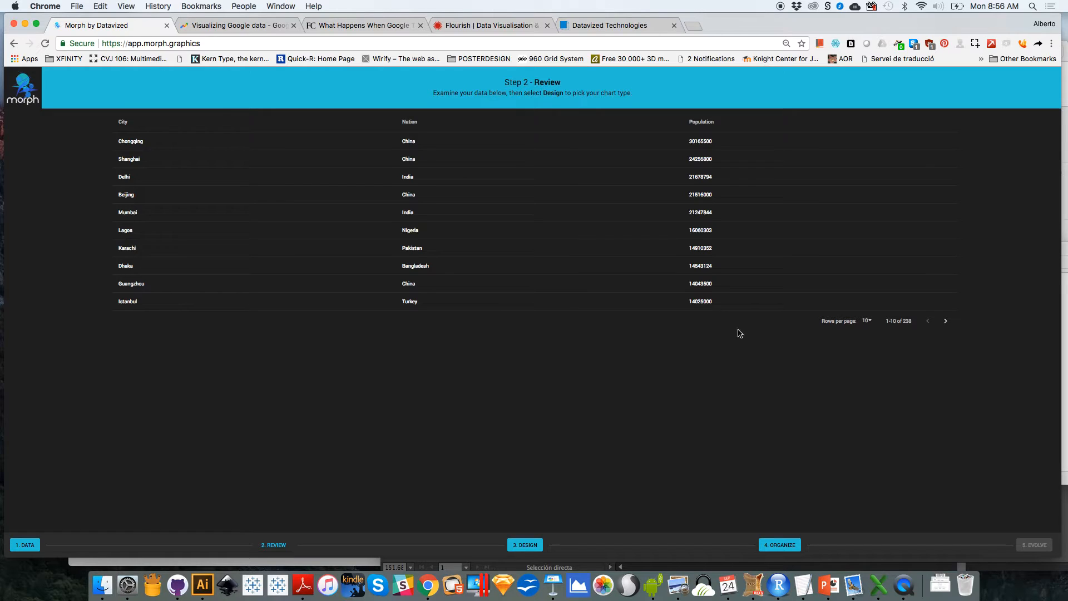
mouse_move(573, 379)
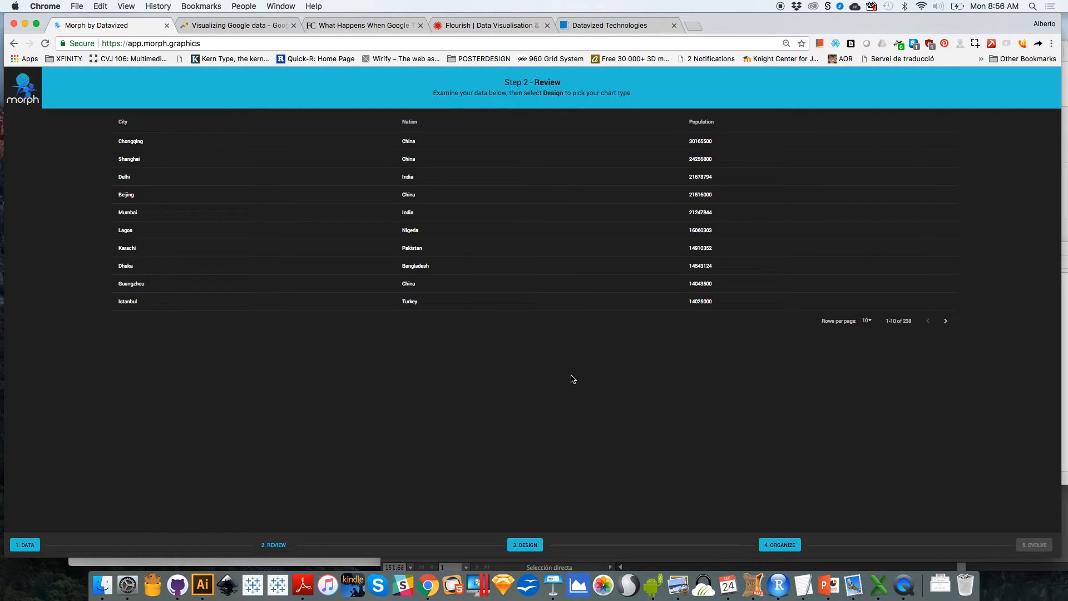
mouse_move(538, 512)
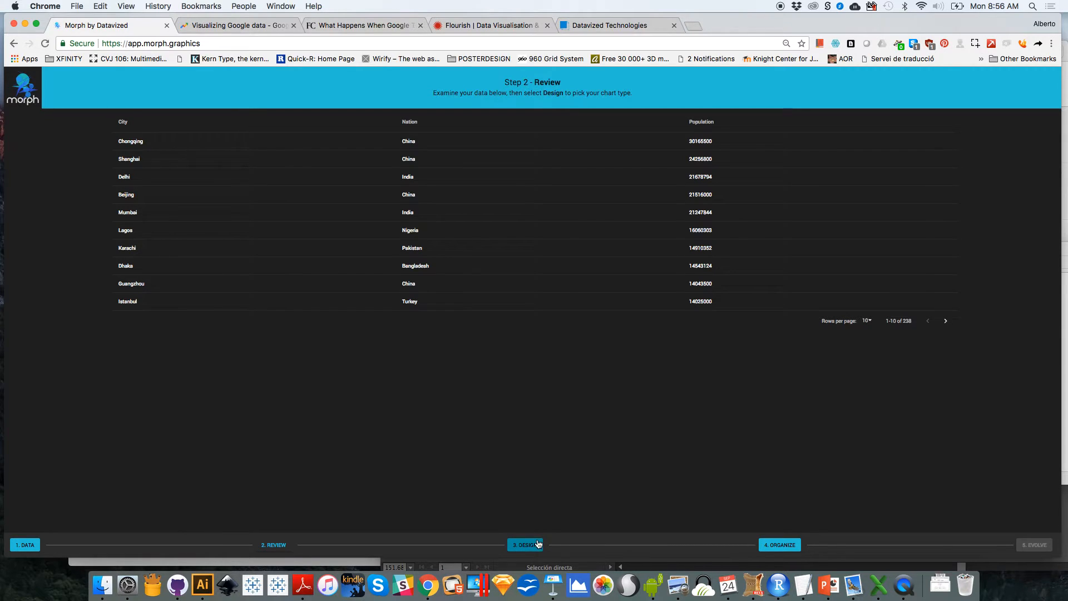
- Pick the Radial Area chart type at the Design step
click(525, 544)
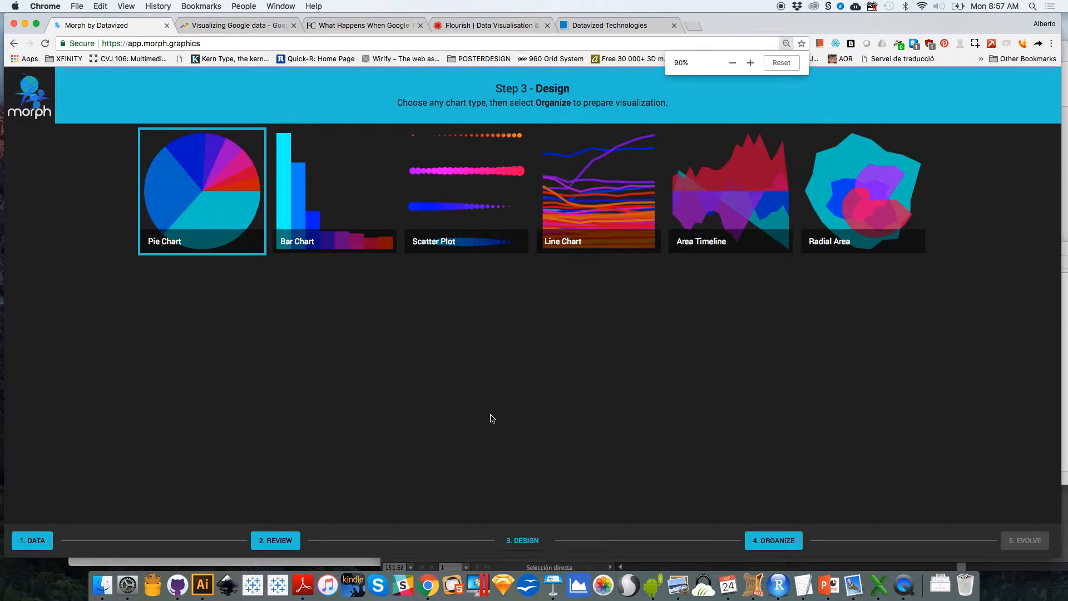
click(275, 540)
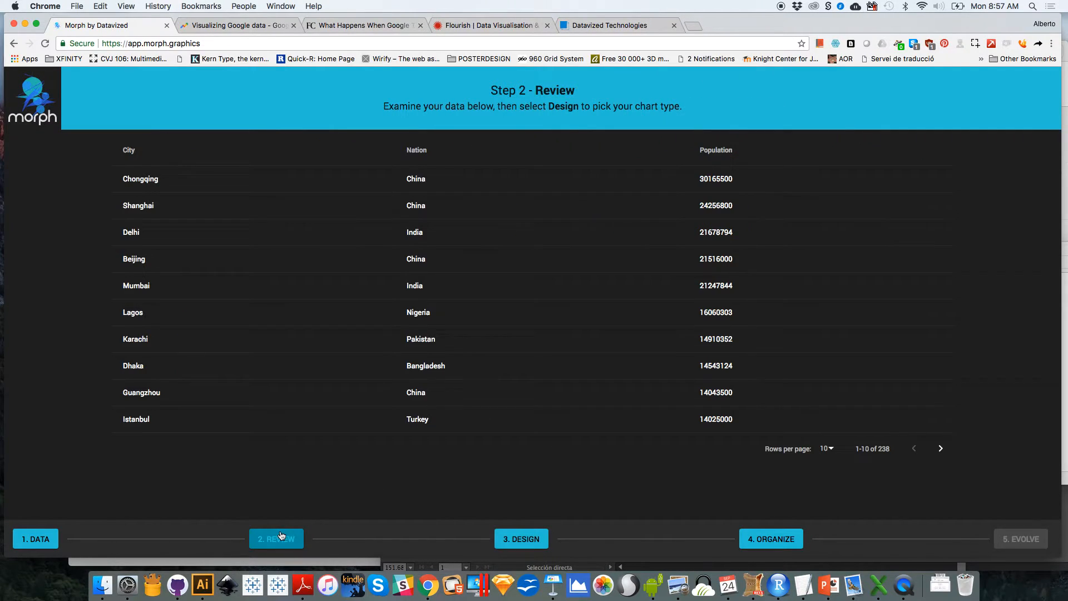
click(521, 538)
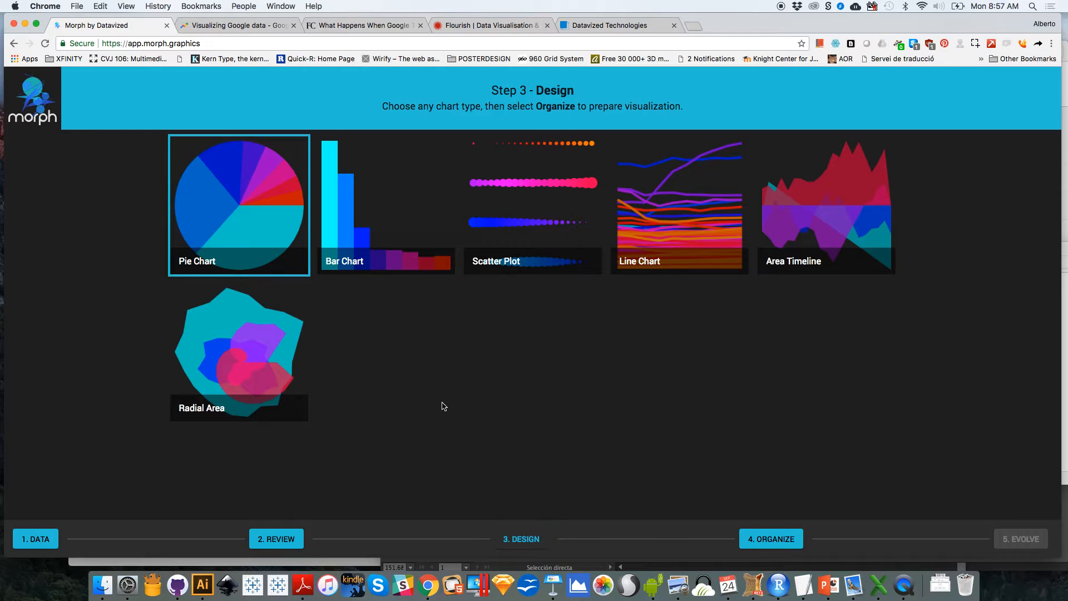
click(770, 538)
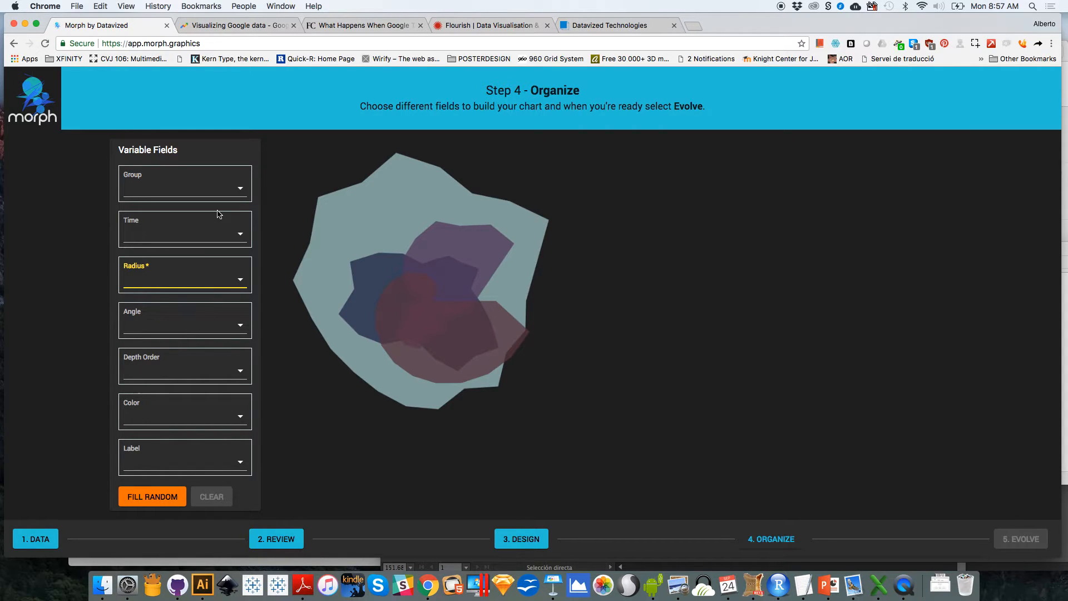
mouse_move(233, 261)
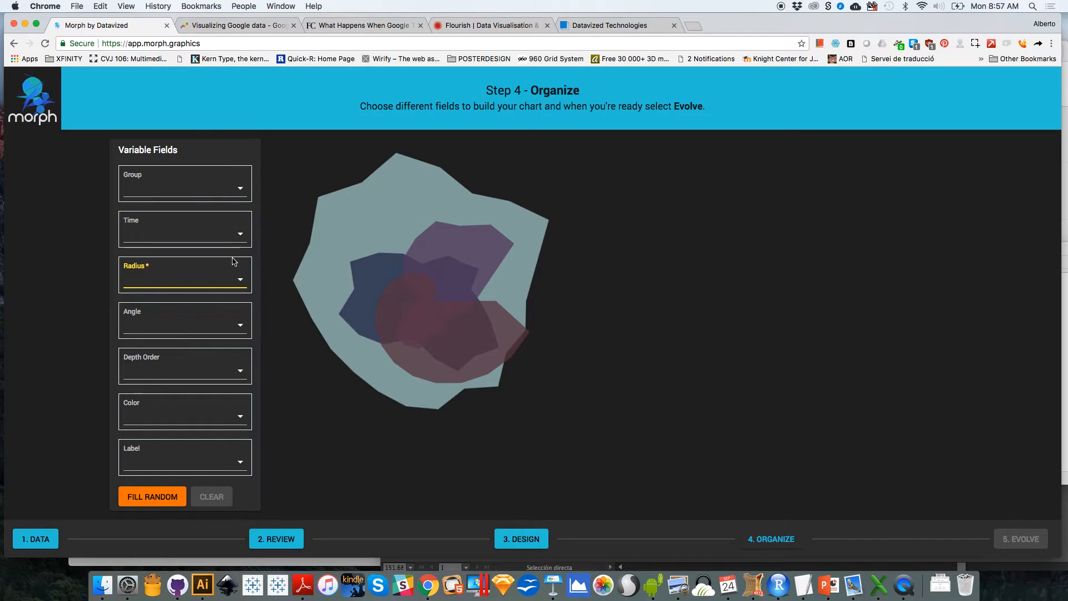
- Map Nation to Group, City to Time and Population to Radius
click(184, 188)
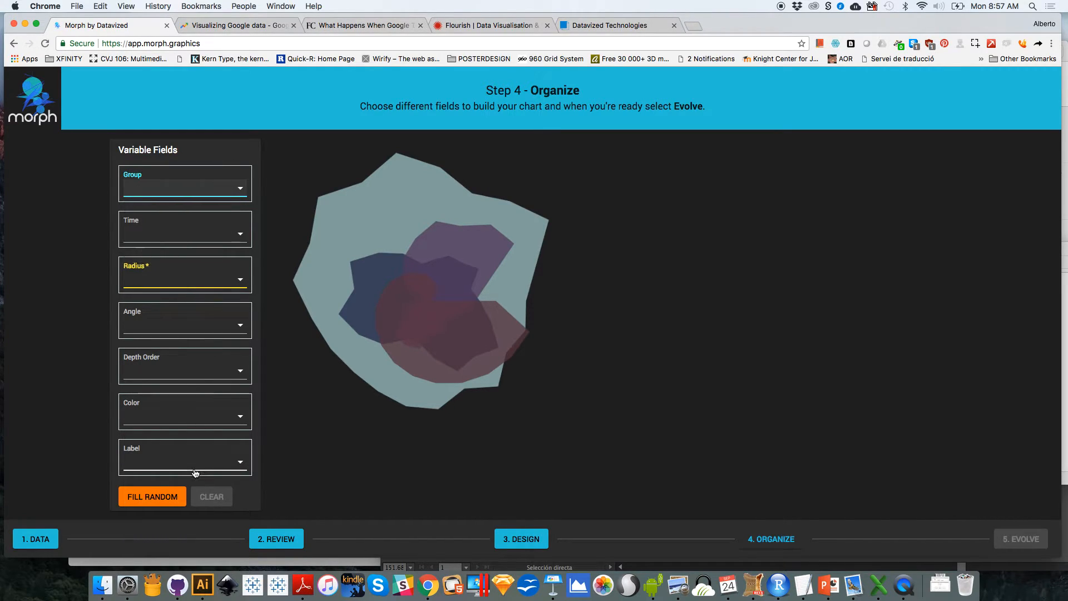
click(151, 495)
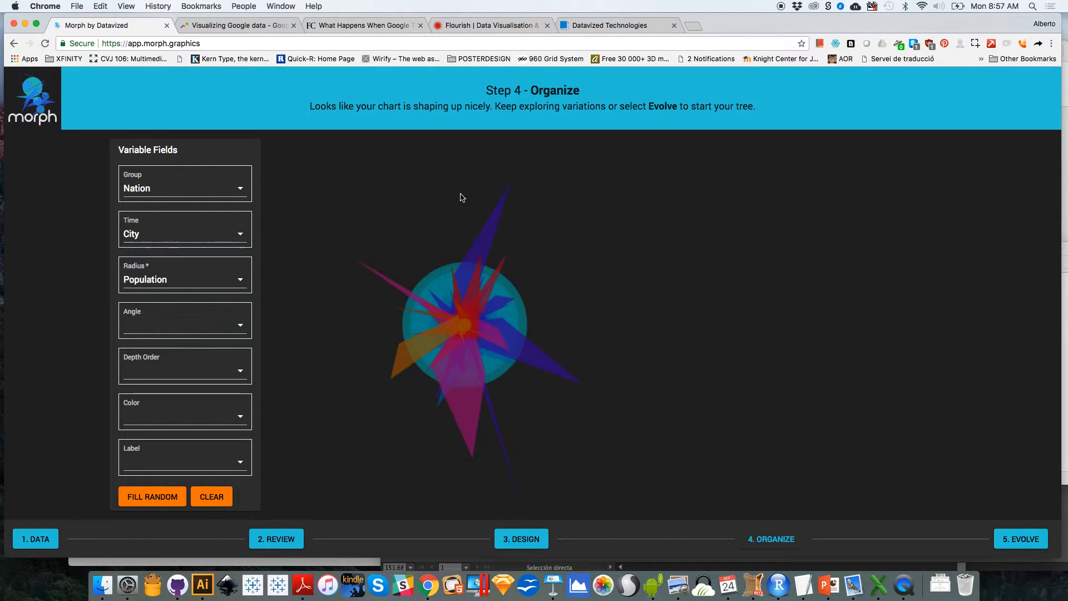
mouse_move(420, 414)
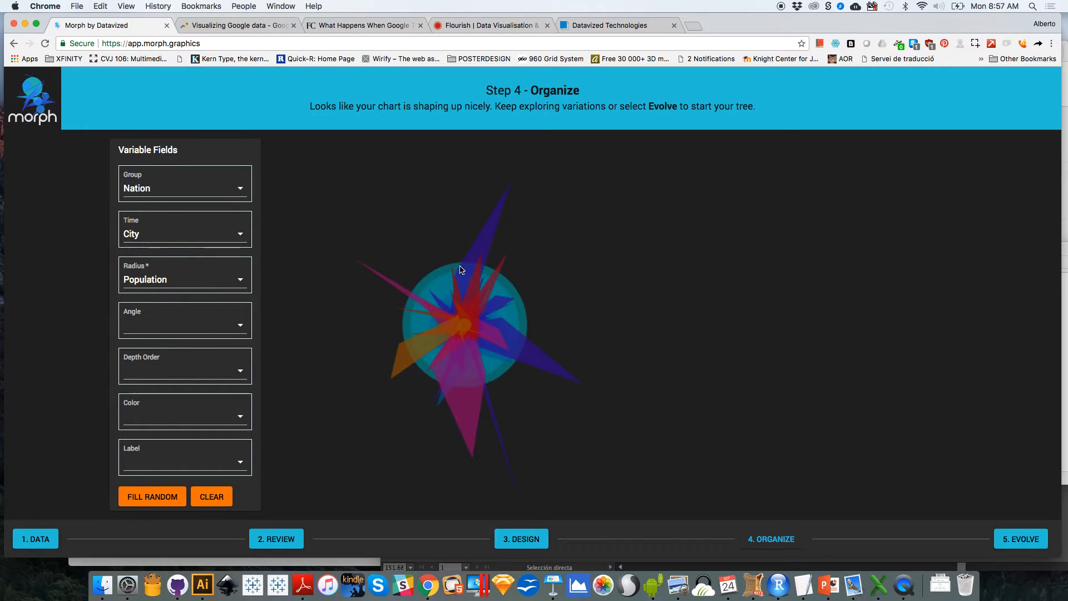
mouse_move(591, 431)
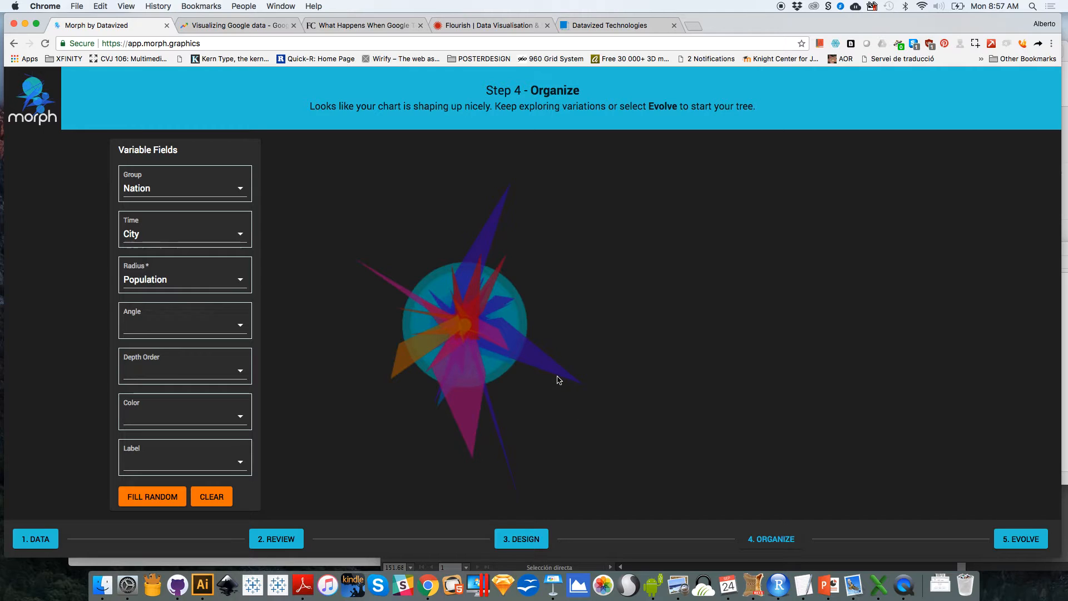
mouse_move(437, 343)
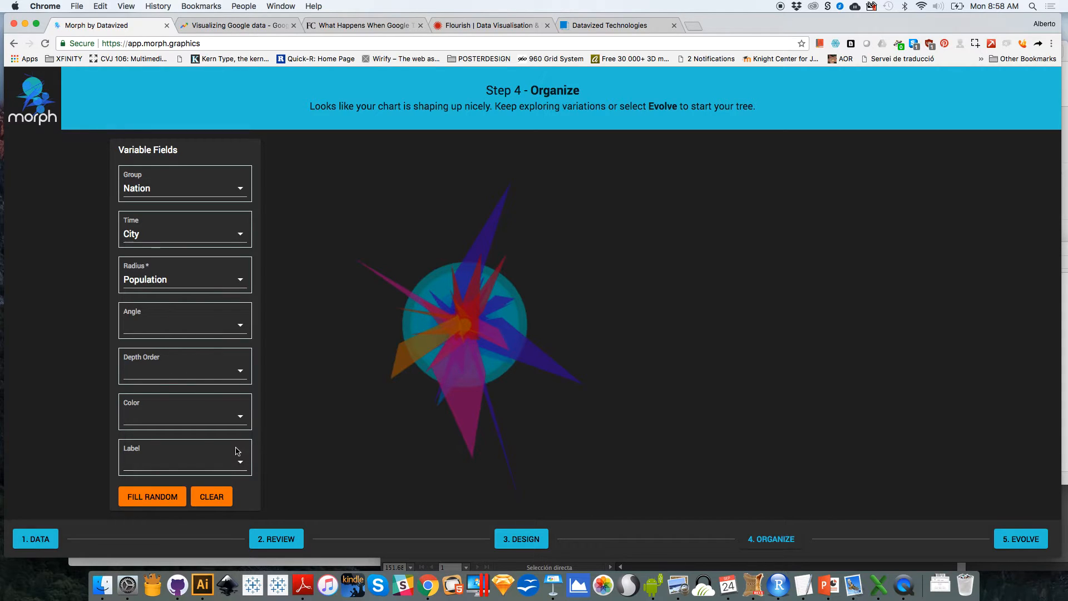
- Keep Label set to None and advance to the Evolve step
click(185, 458)
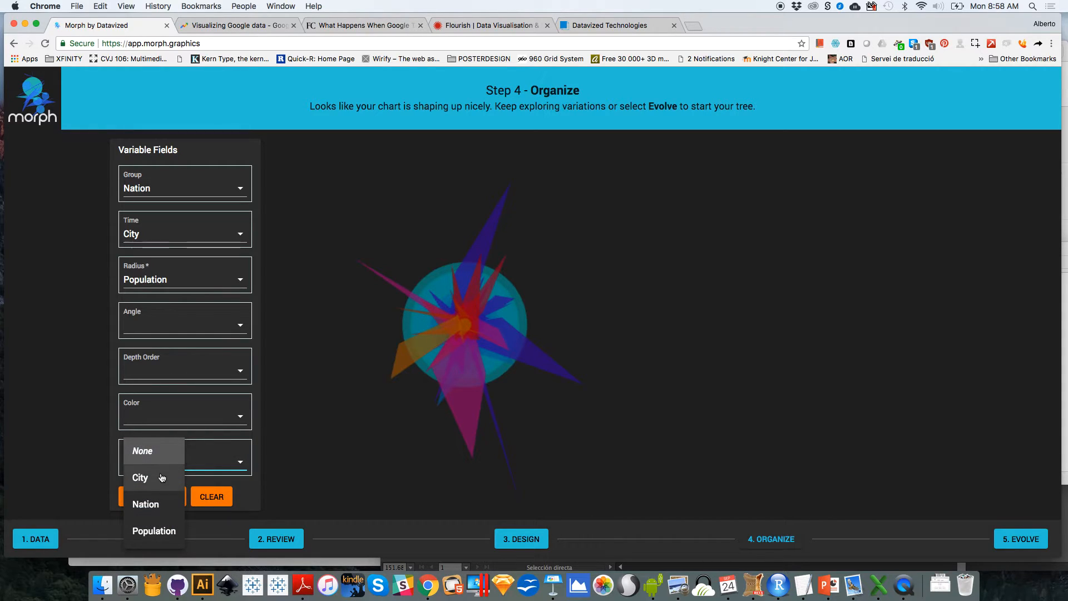
click(139, 477)
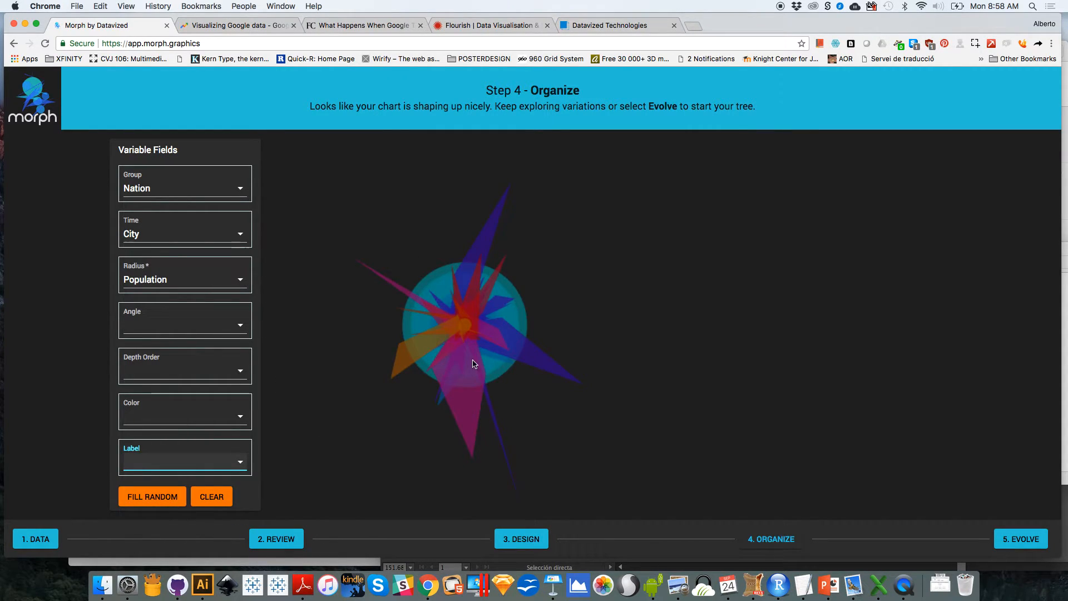
mouse_move(500, 340)
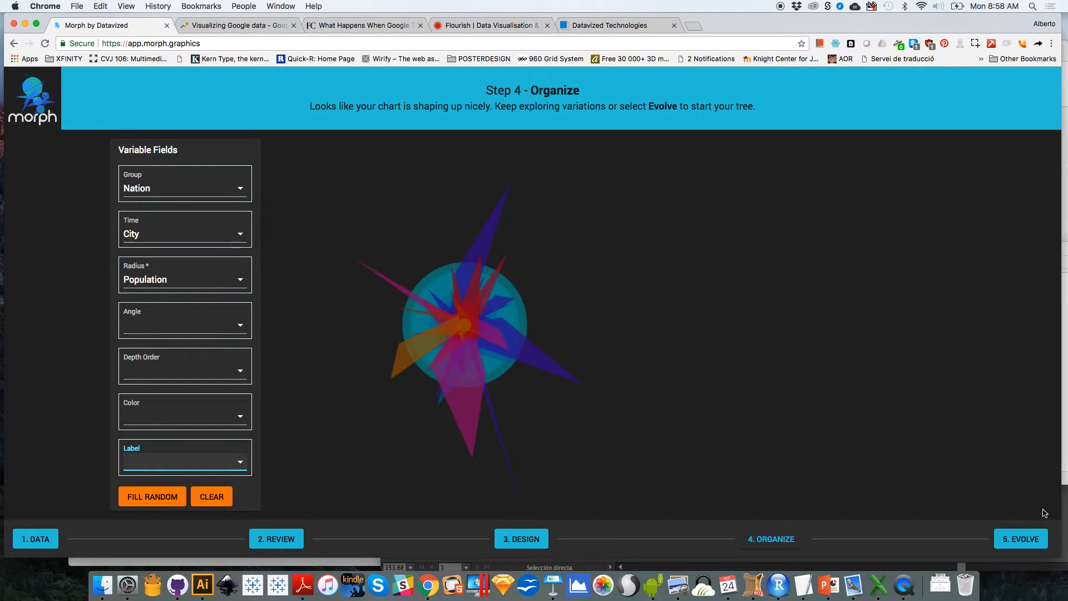
mouse_move(1001, 550)
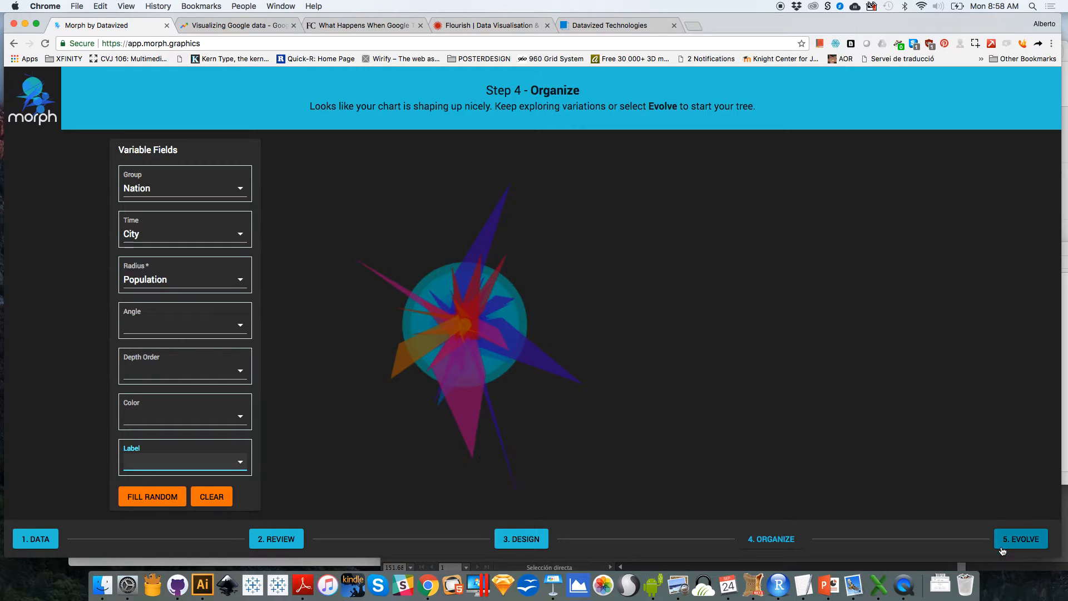
click(1021, 539)
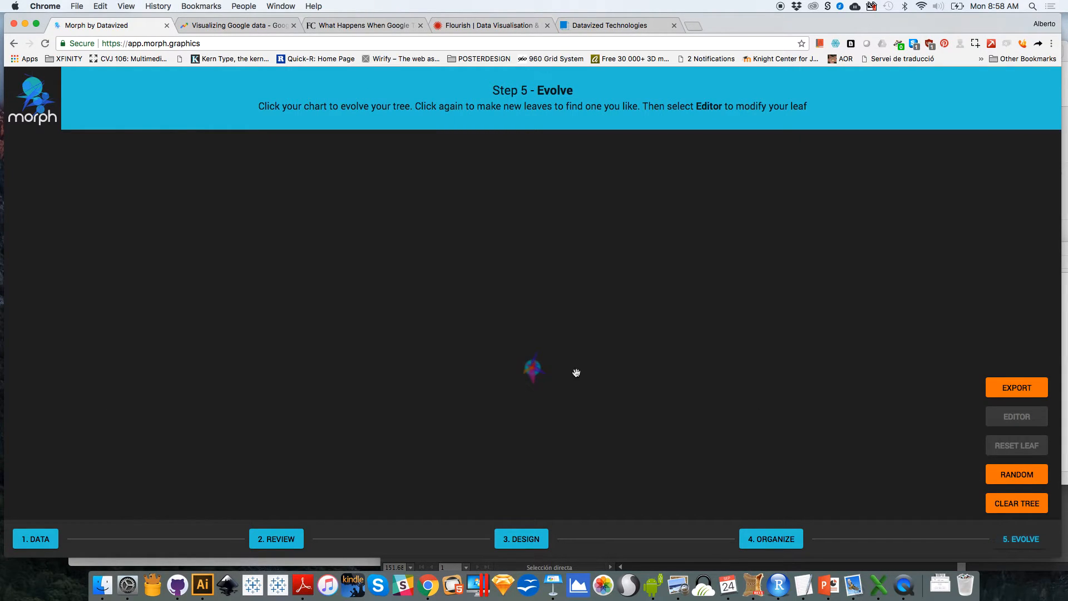
mouse_move(629, 403)
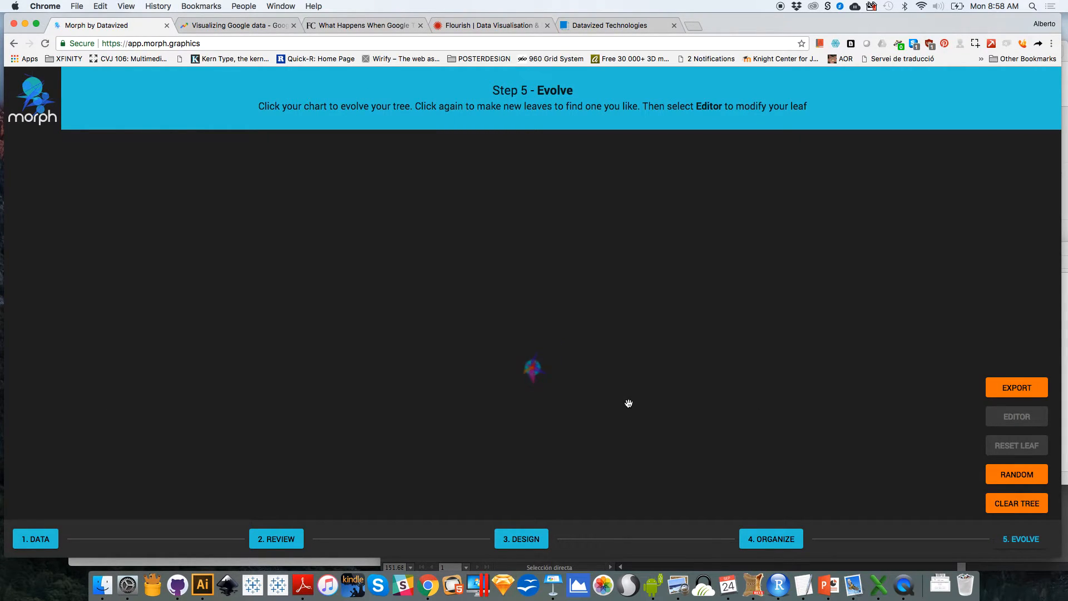
- Spawn two rings of starburst variations from the seed chart and several of its leaves
click(534, 368)
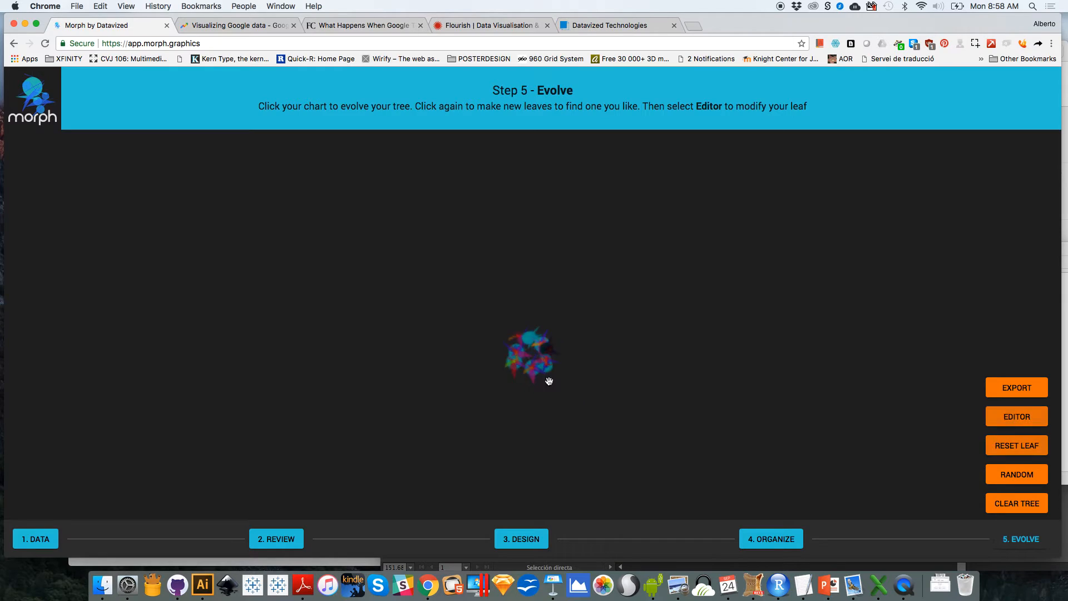
click(532, 354)
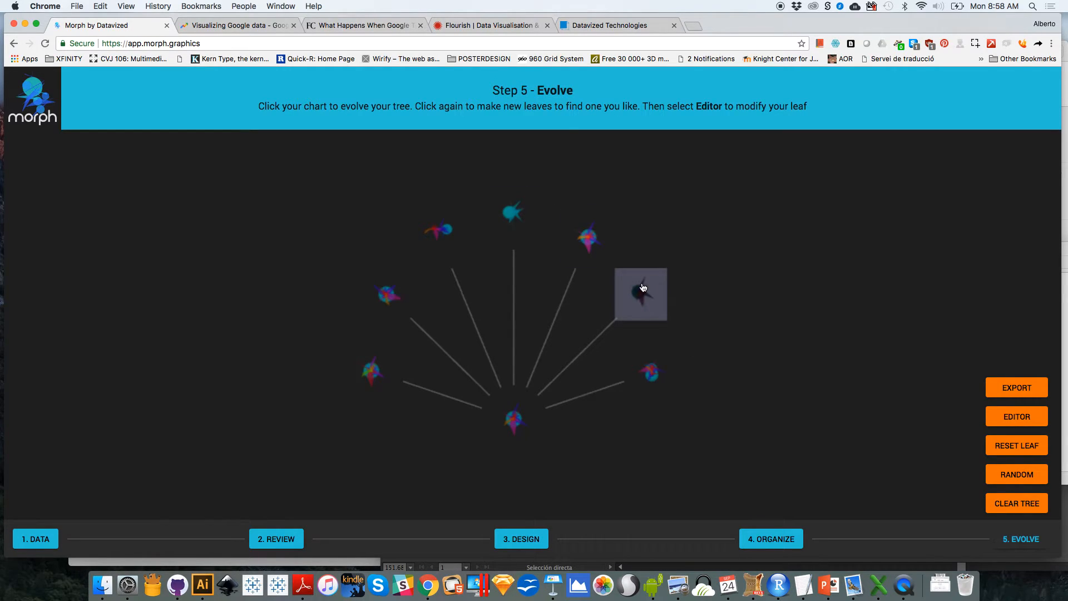
click(640, 294)
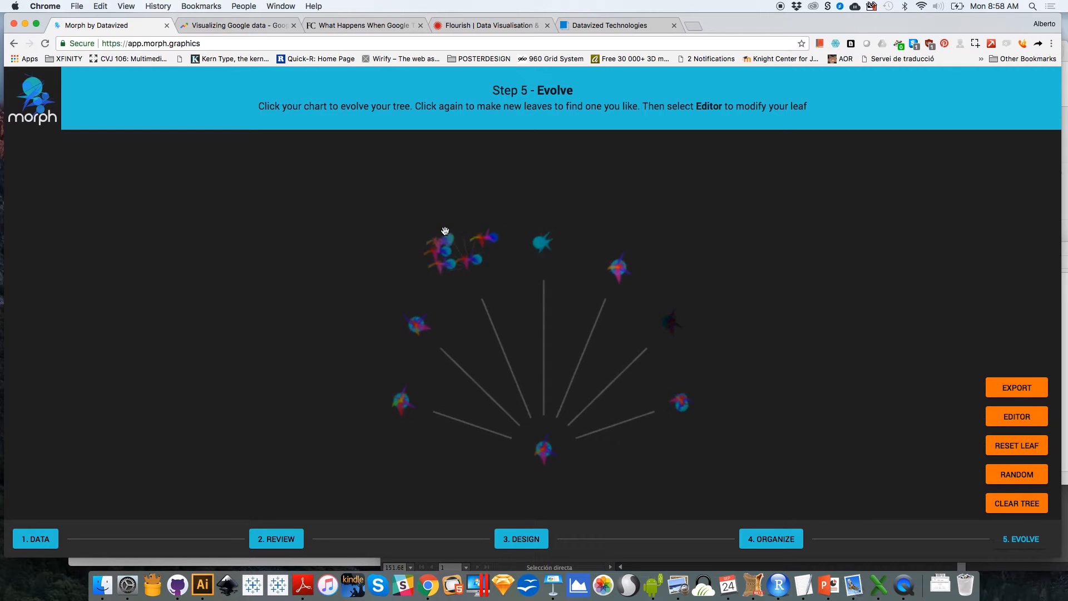
click(445, 231)
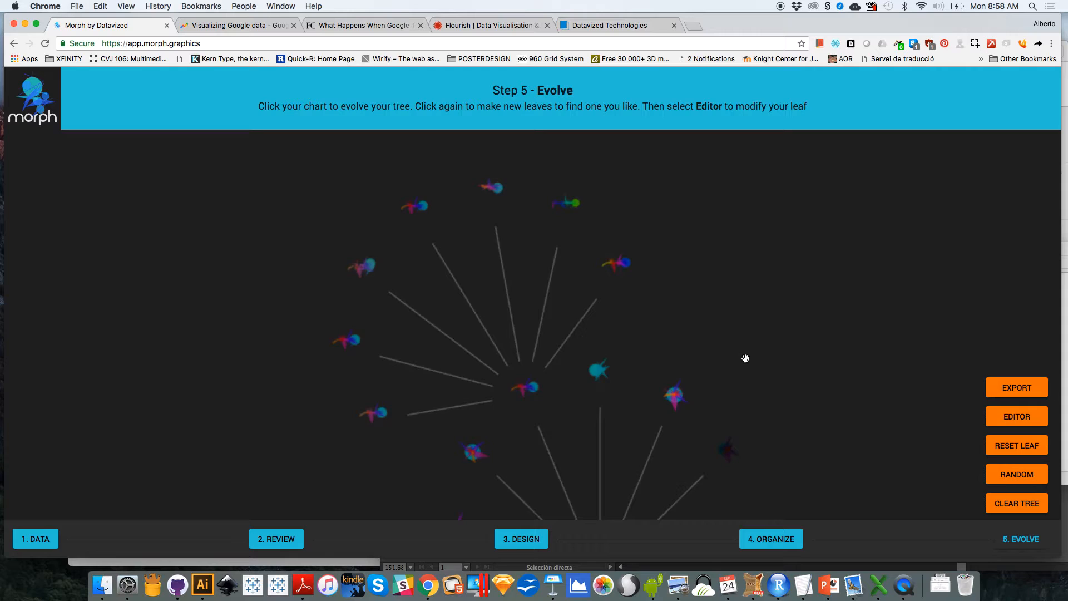
click(626, 314)
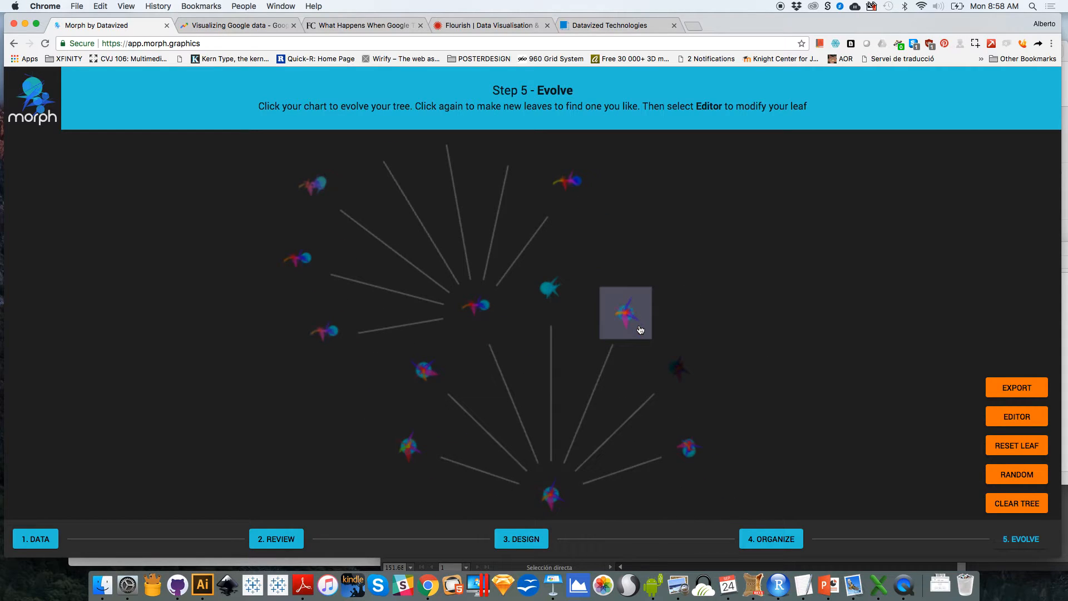
click(625, 314)
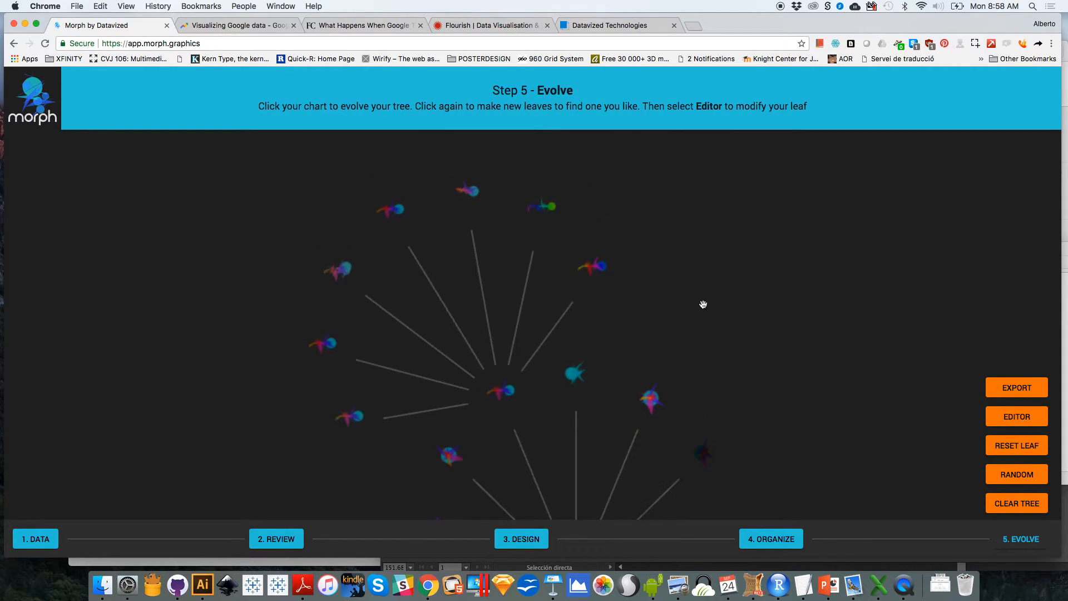
mouse_move(853, 373)
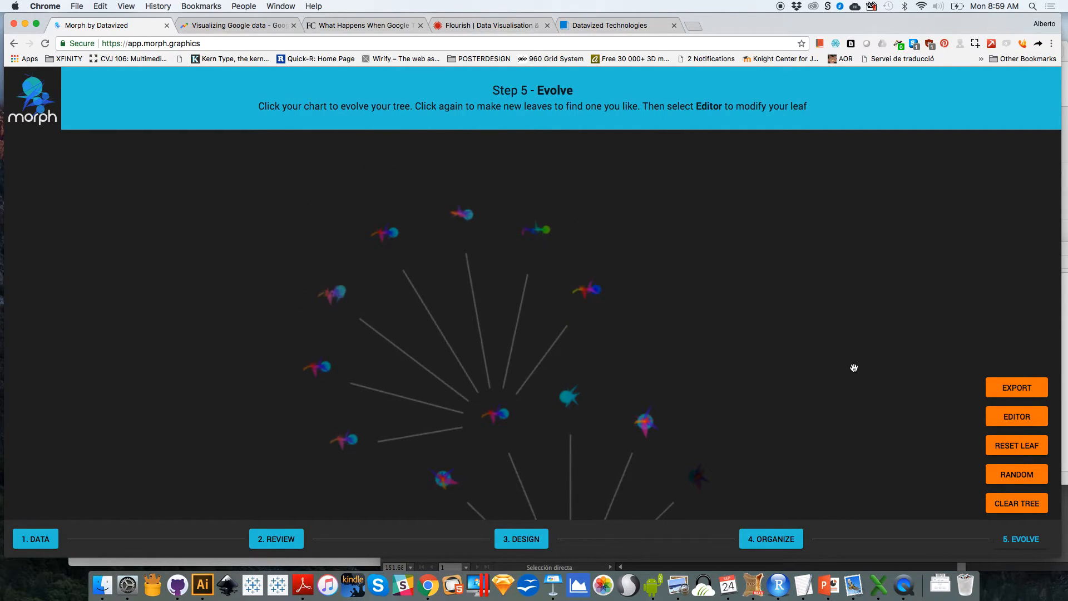
mouse_move(1017, 416)
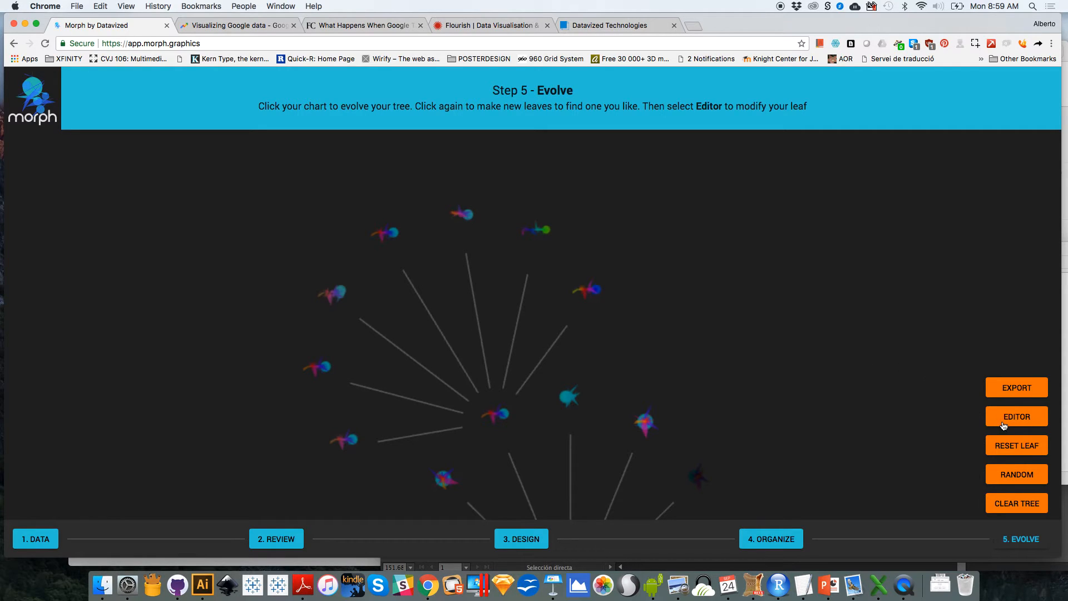
- Open a chosen starburst leaf in Morph's Edit Leaf panel
click(1016, 417)
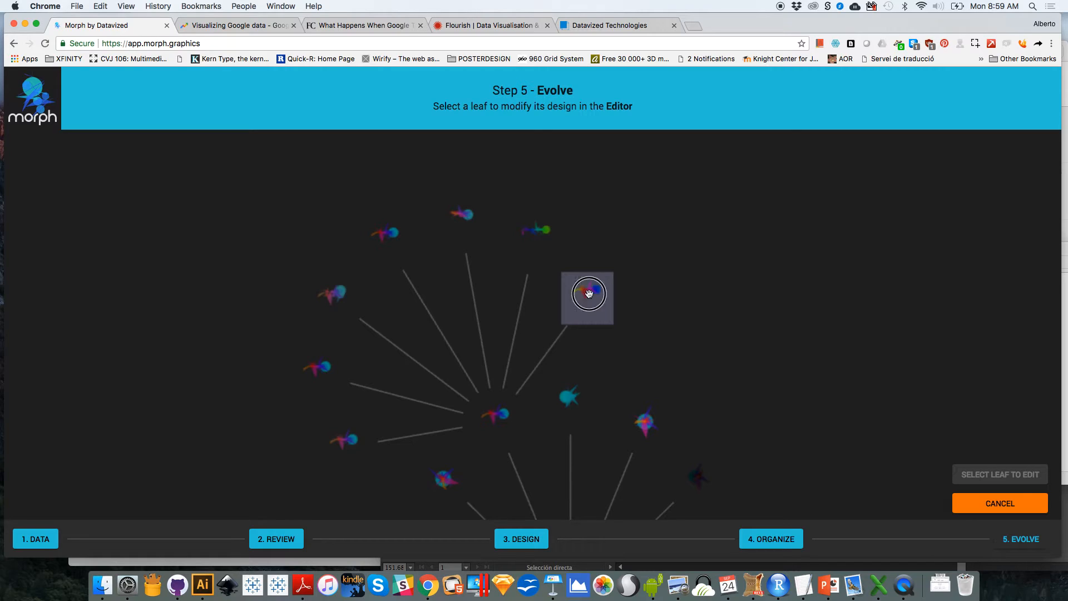
click(587, 298)
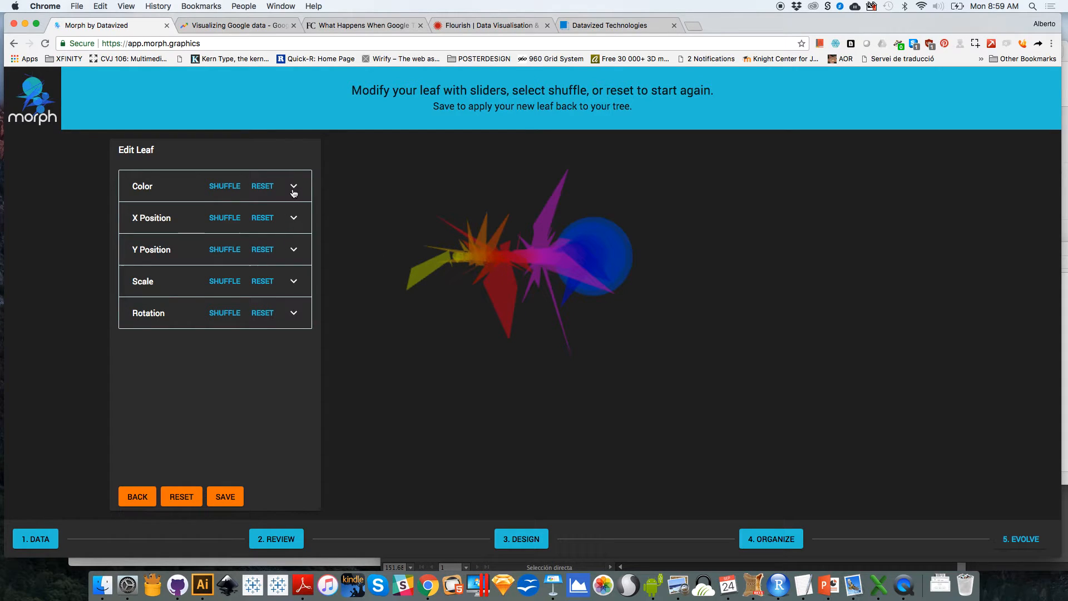
- Randomly scatter the leaf's shapes horizontally and vertically with the position sliders
click(293, 186)
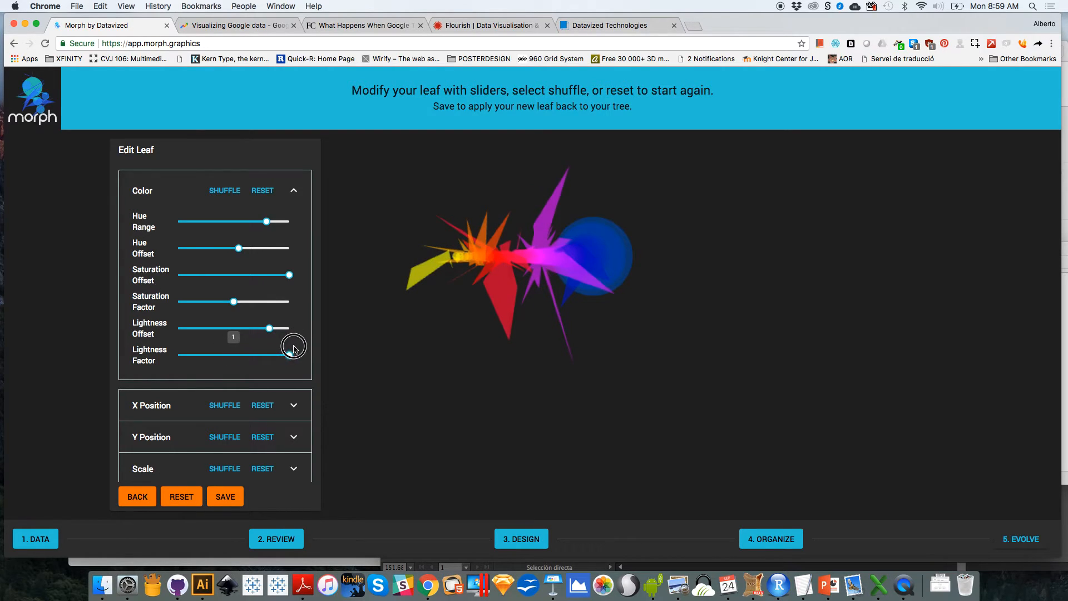
click(294, 190)
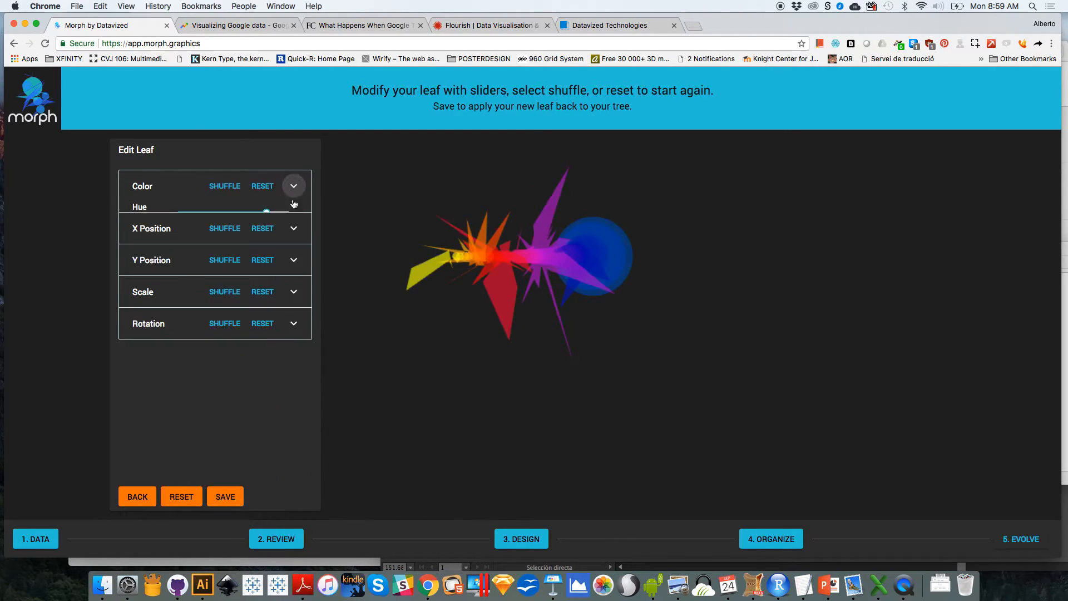
click(293, 229)
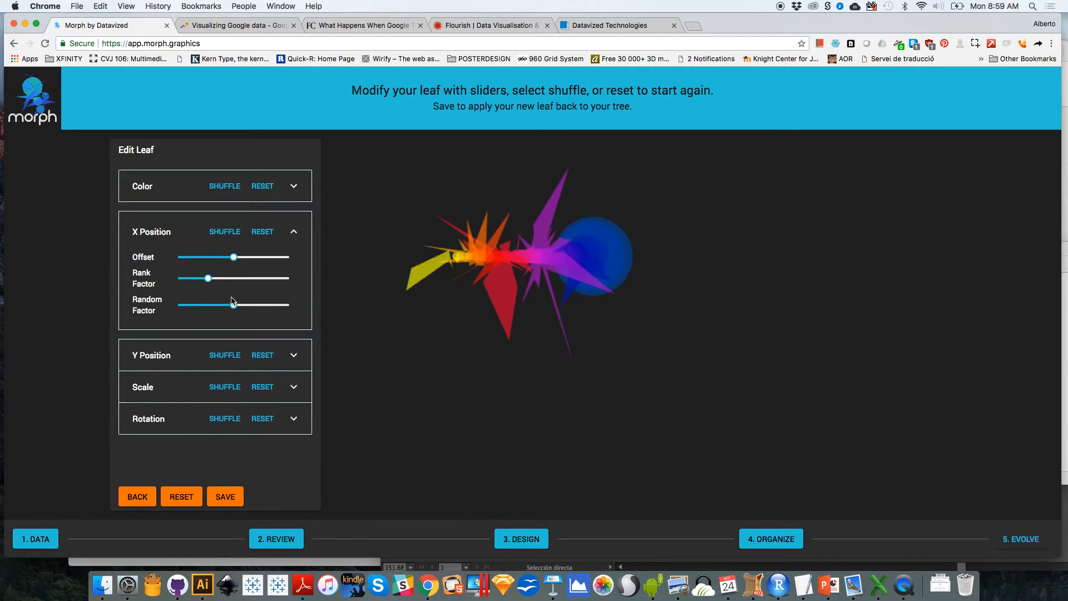
drag(233, 303, 291, 304)
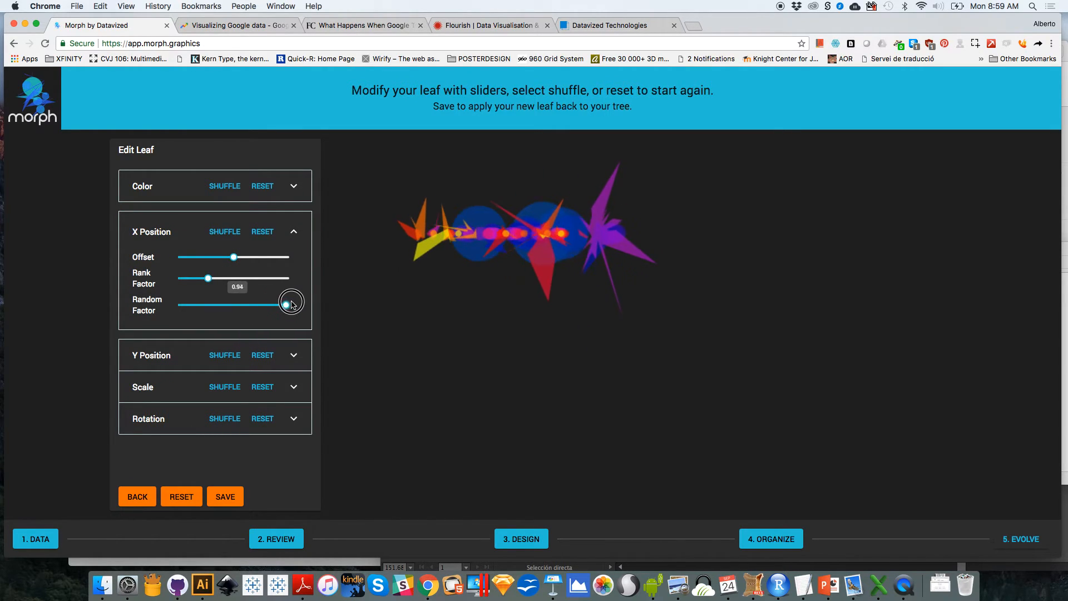
drag(291, 304, 276, 304)
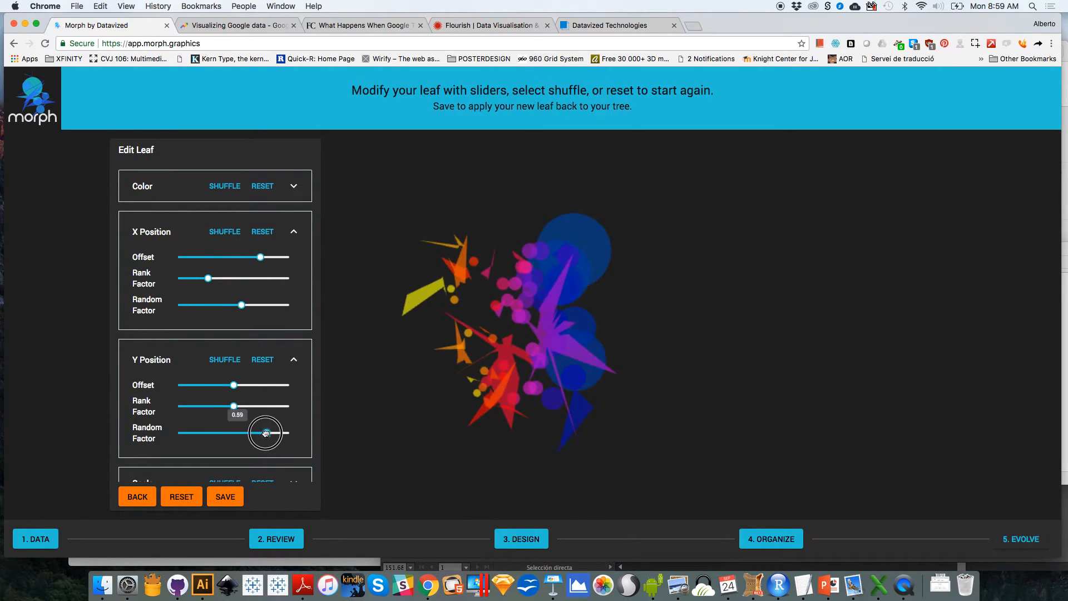
drag(266, 432, 256, 433)
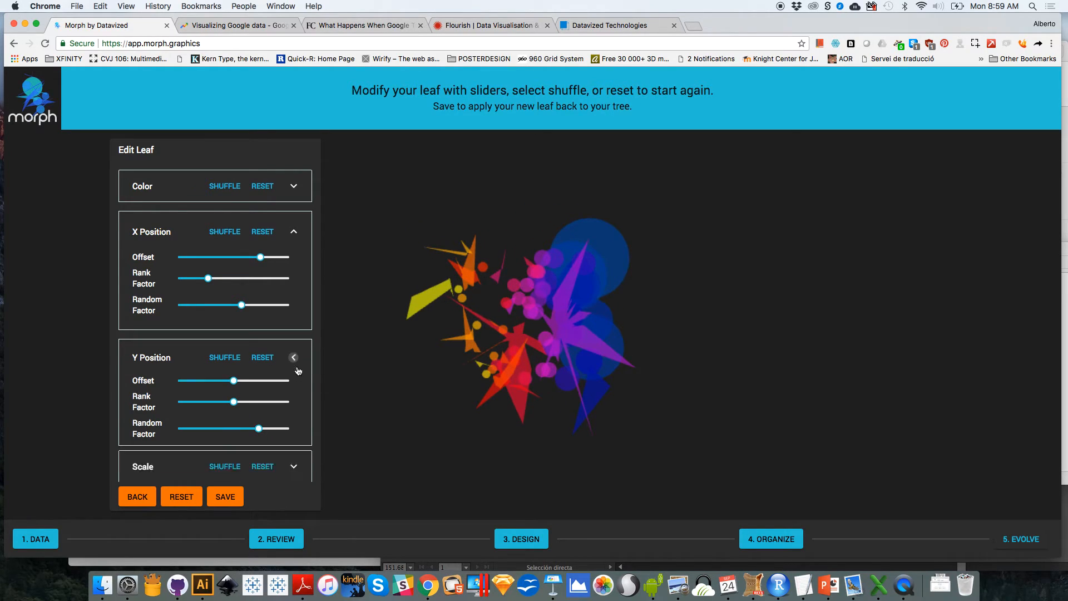
- Increase rank-based size differences, randomize the rotation, and save the edited leaf
click(294, 358)
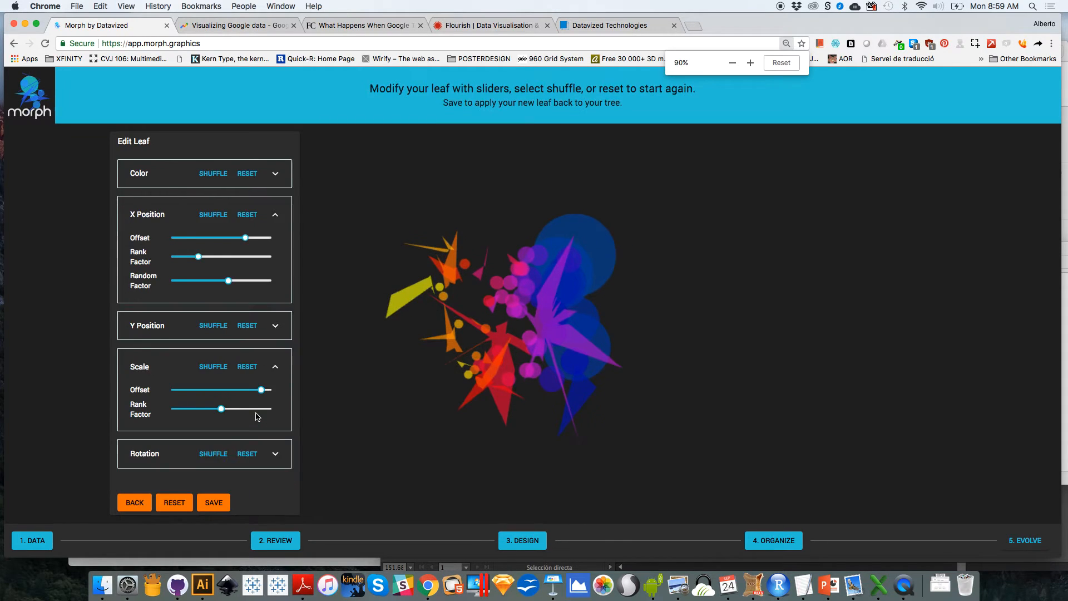
drag(221, 410, 243, 355)
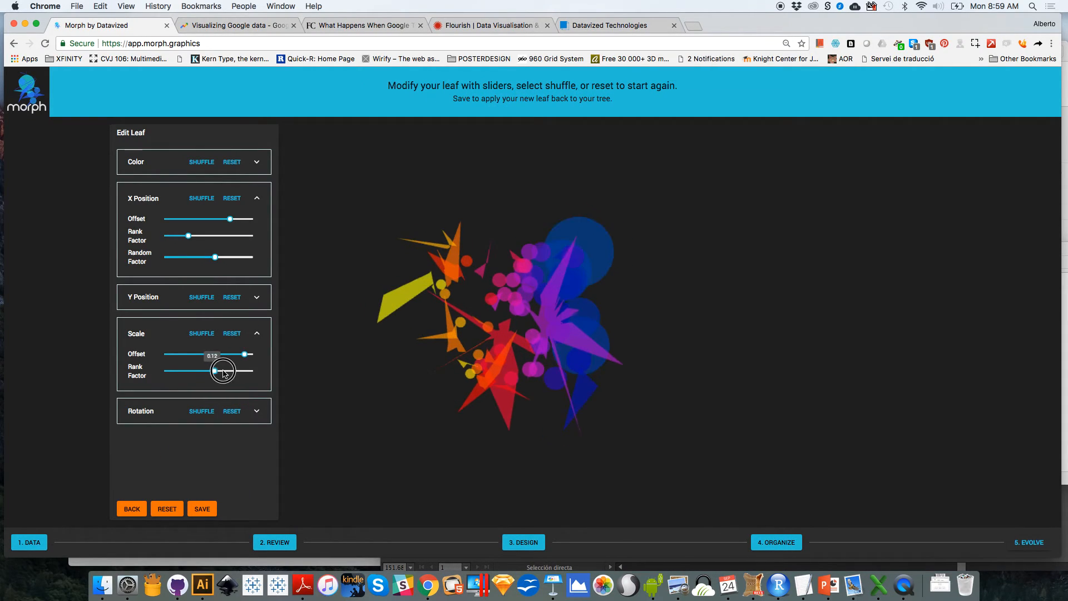
drag(225, 371, 189, 372)
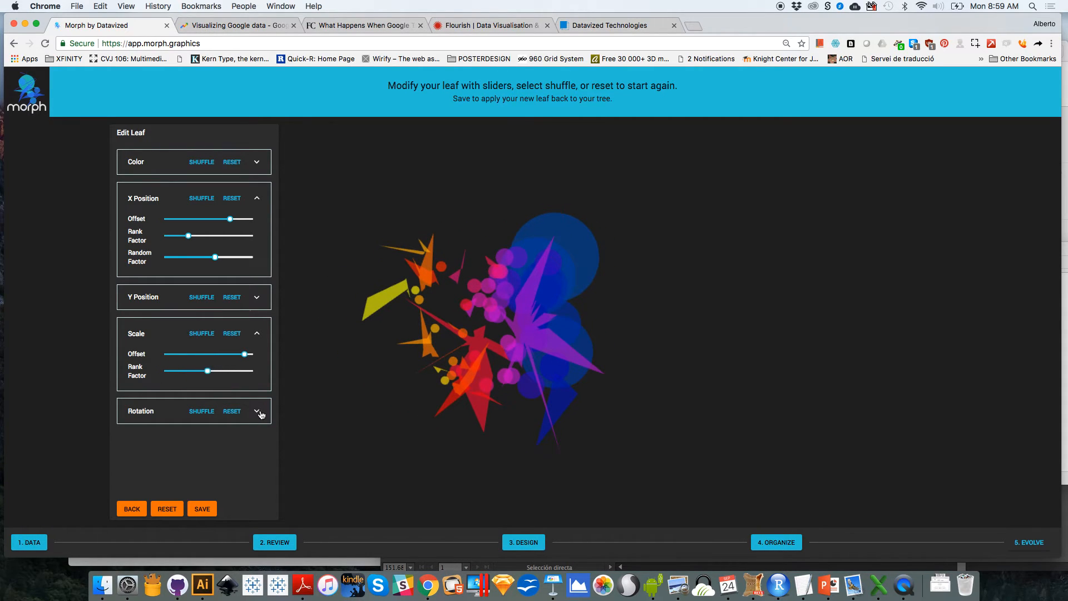
click(258, 414)
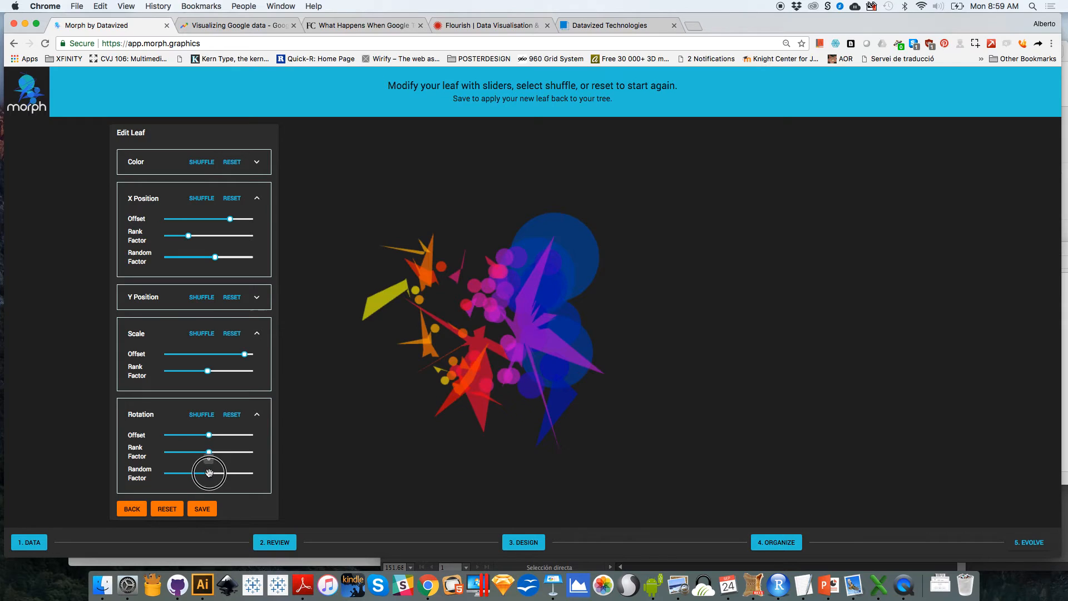
drag(209, 473, 202, 473)
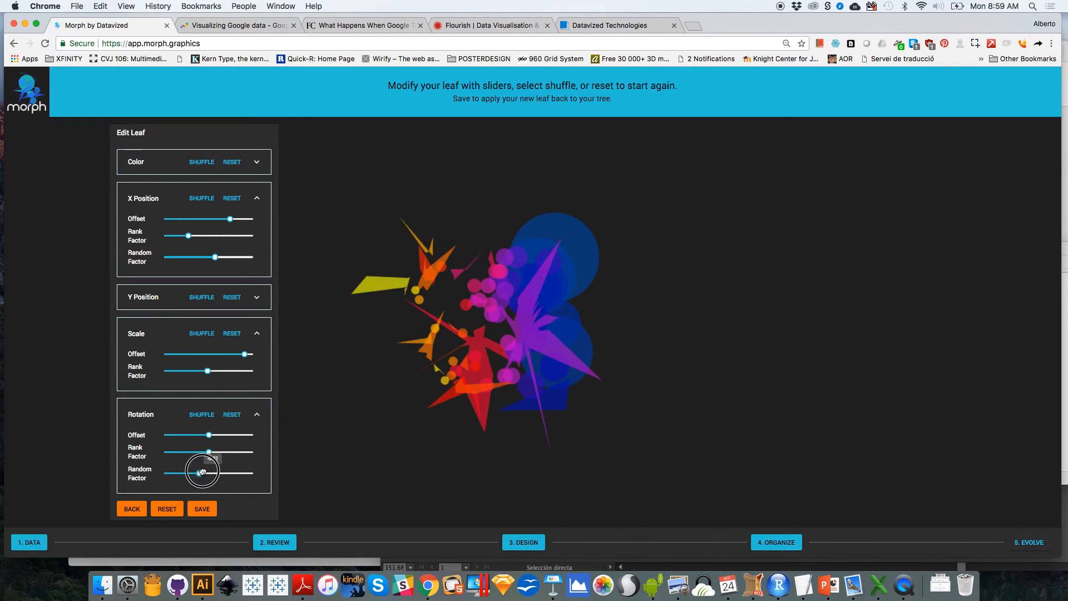
drag(201, 471, 207, 472)
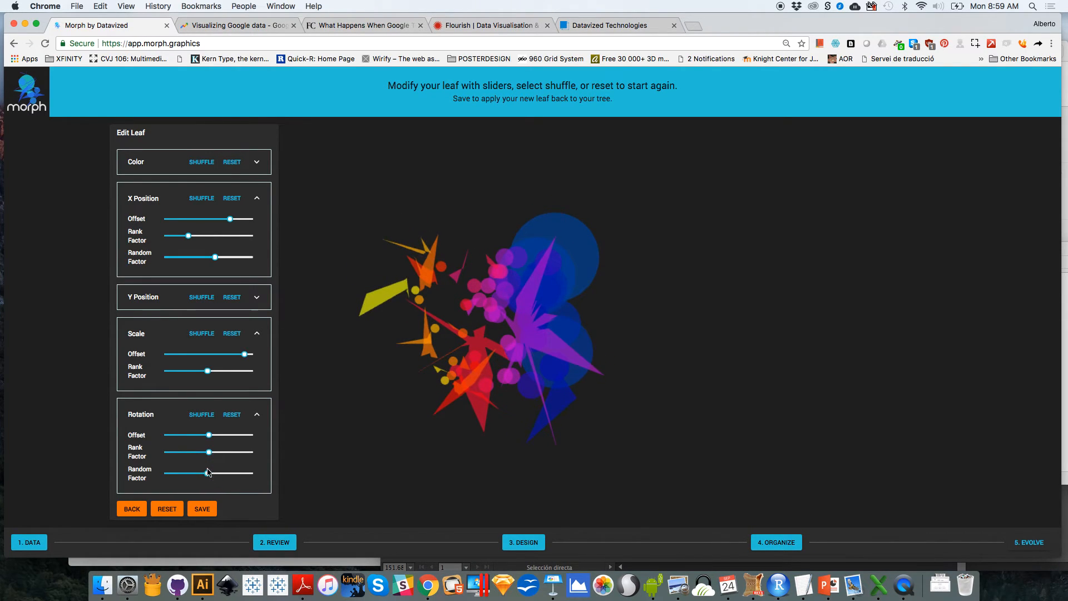
click(201, 509)
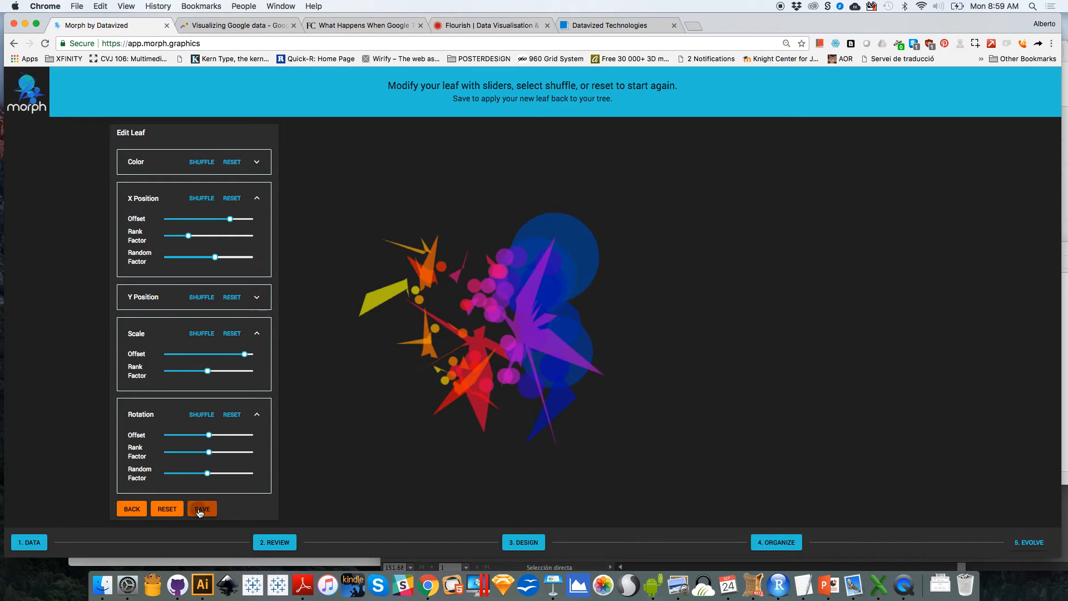
click(201, 509)
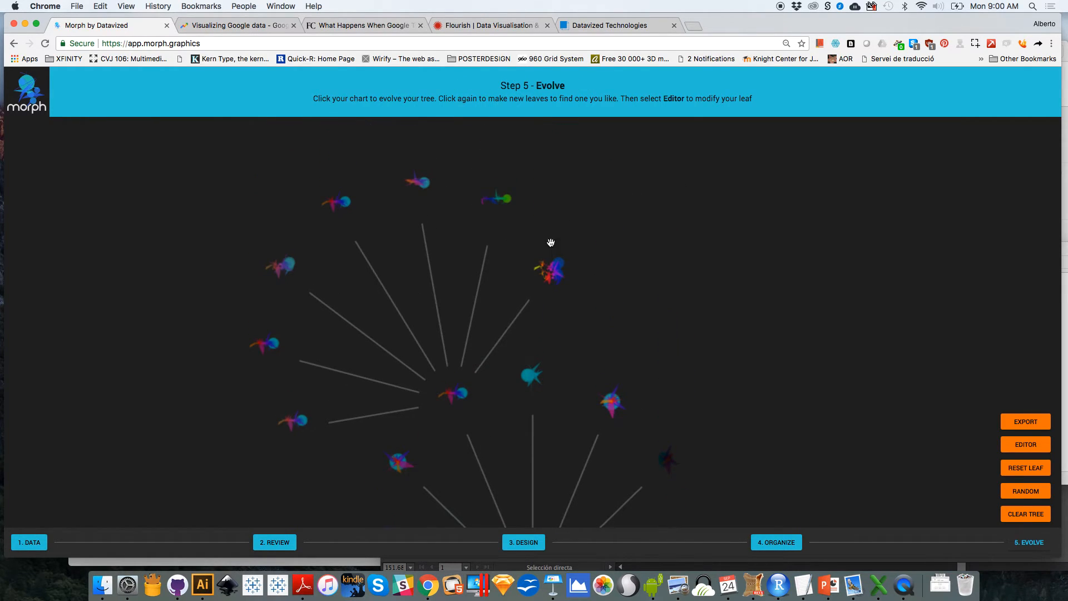
- Evolve new leaves from the edited starburst leaf and generate random variations across the tree
click(551, 271)
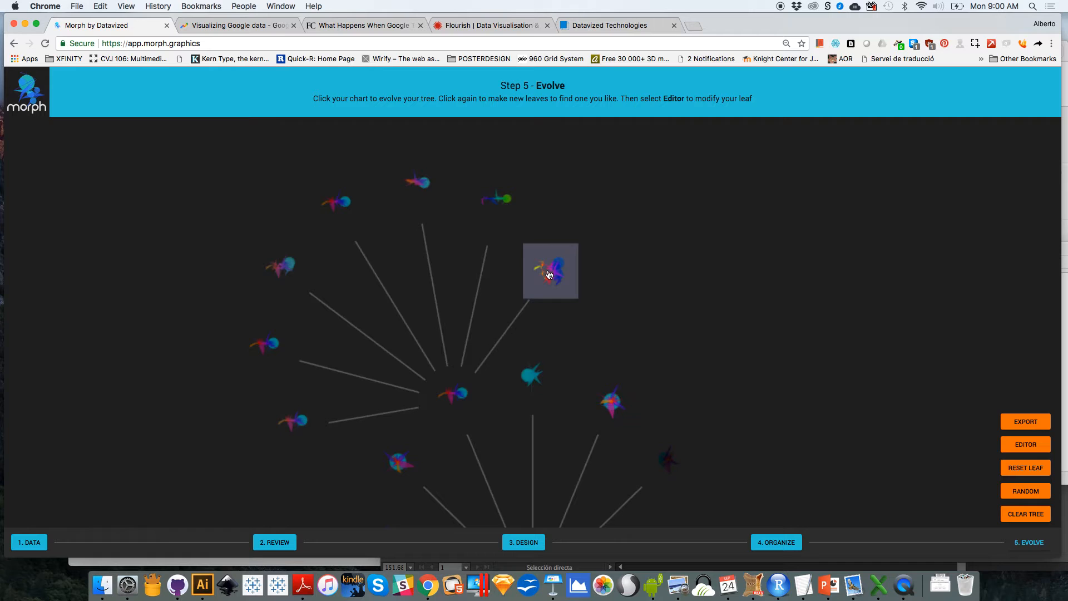
click(551, 271)
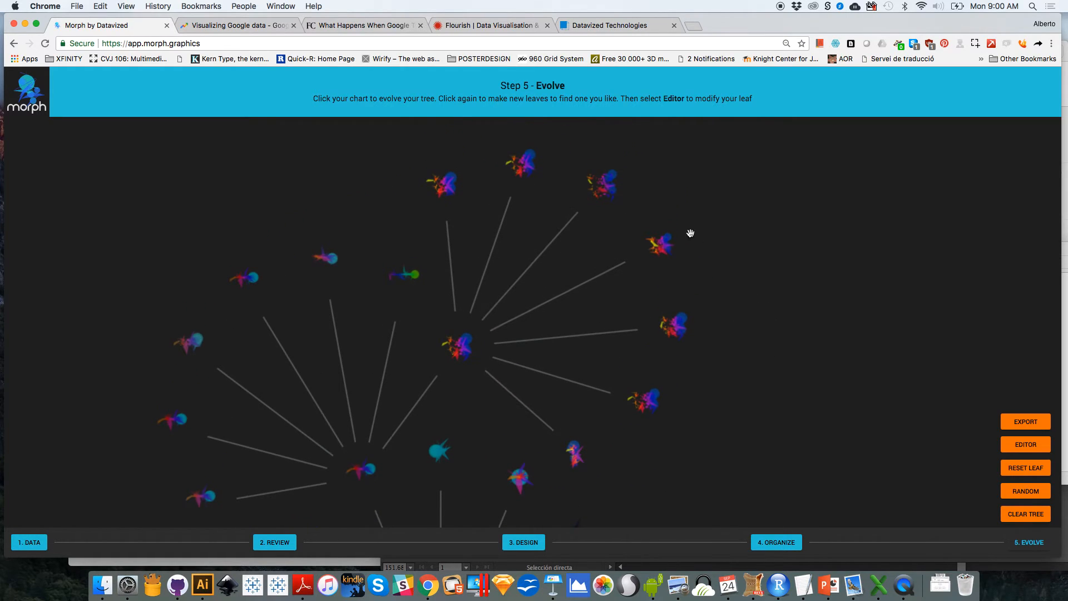
mouse_move(777, 266)
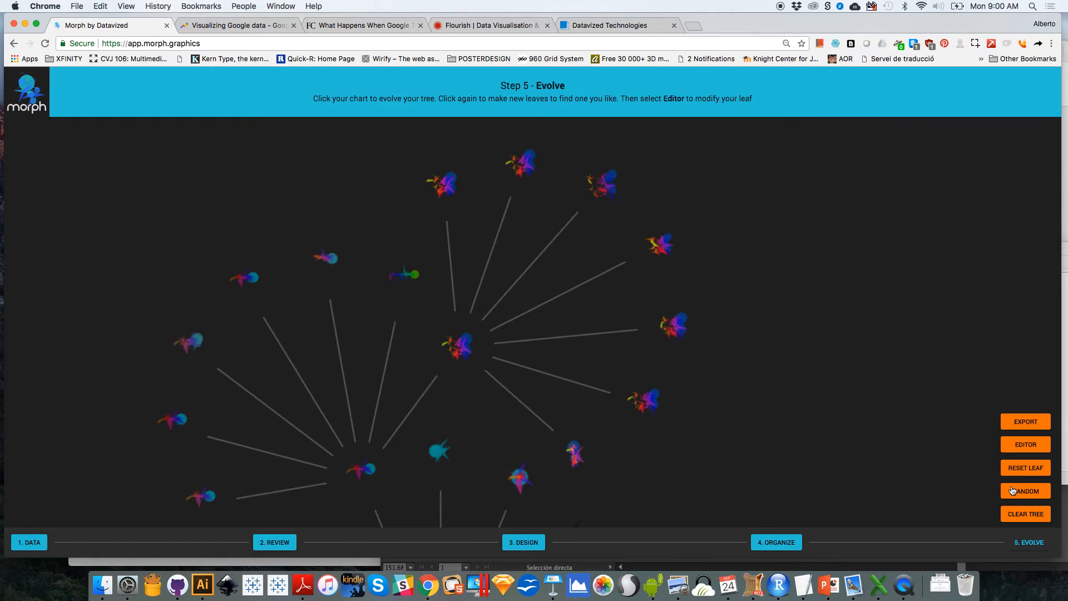
click(1025, 490)
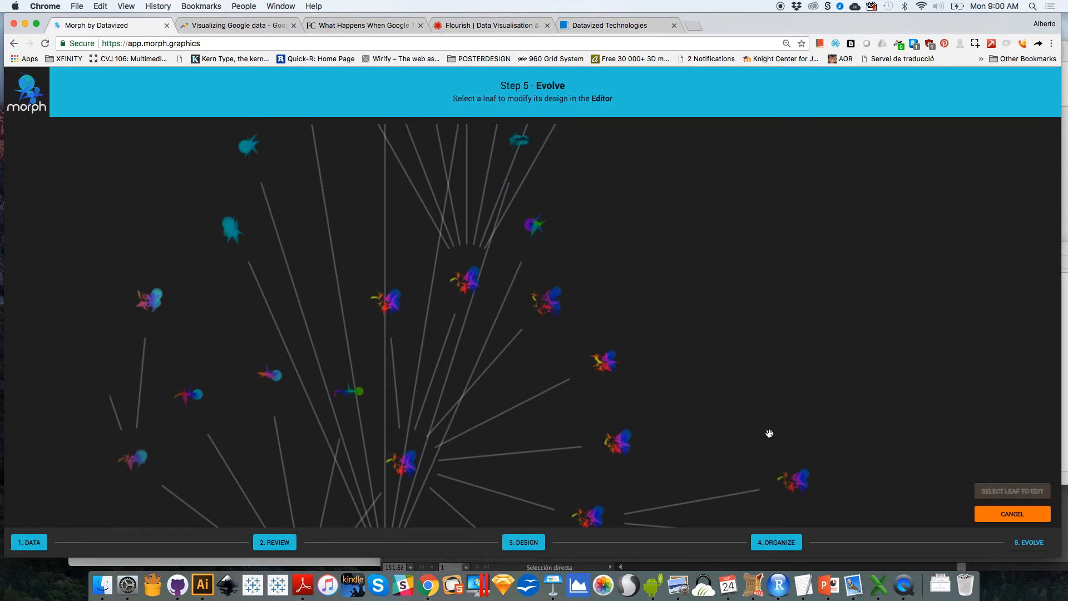
click(470, 280)
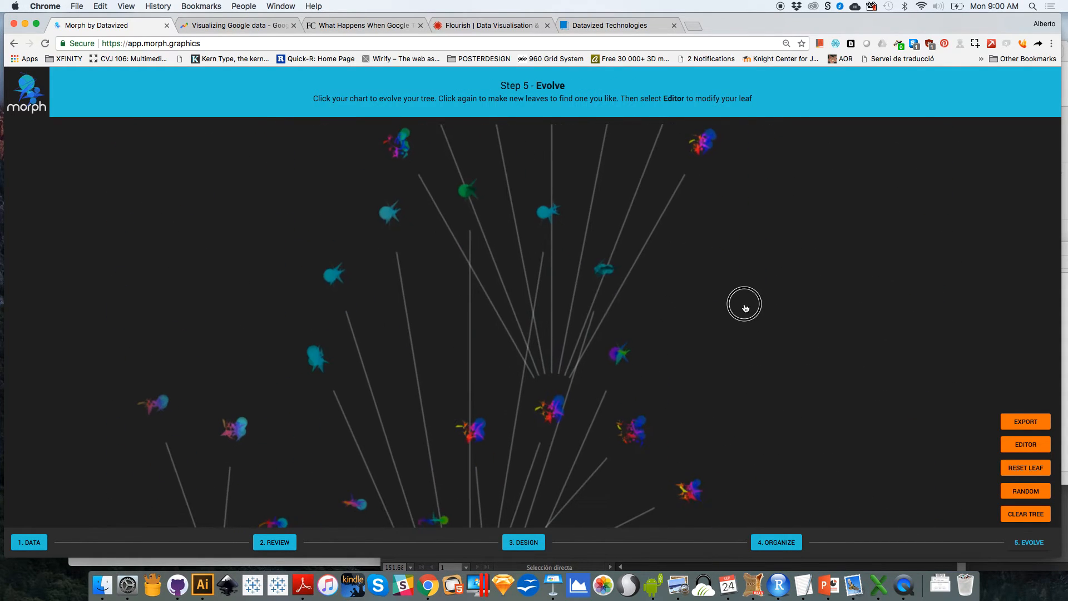
click(1026, 491)
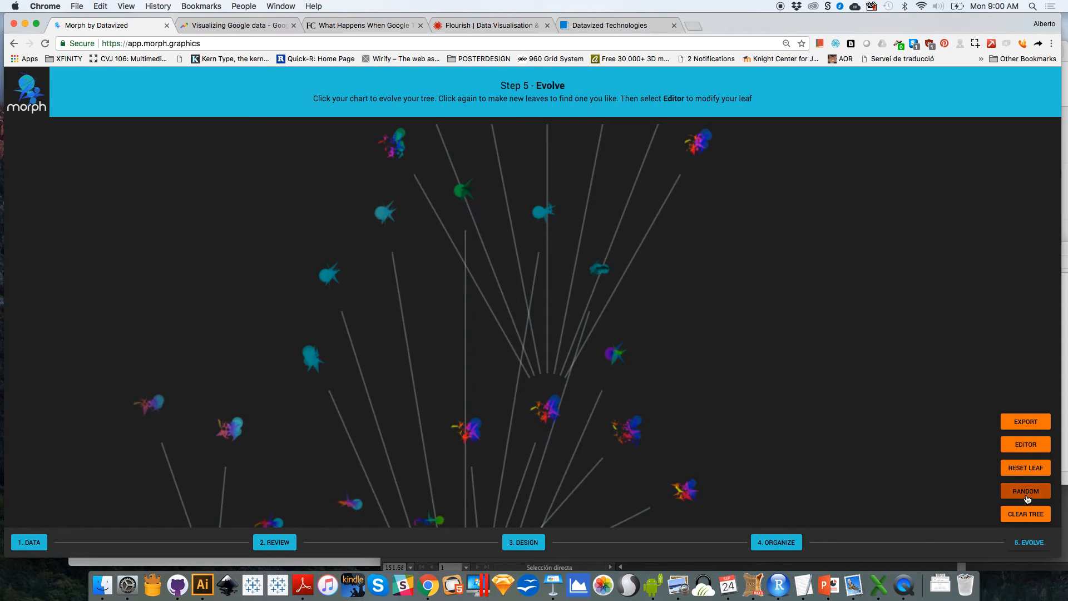
- Start exporting the edited leaf and change its format from PNG to SVG (Vector)
click(1026, 421)
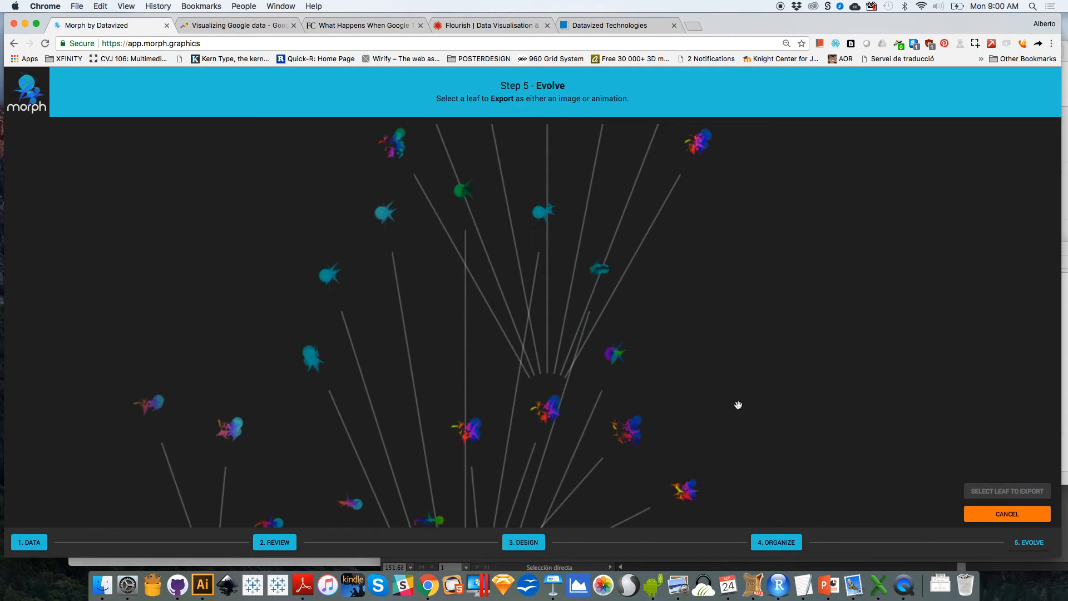
click(545, 409)
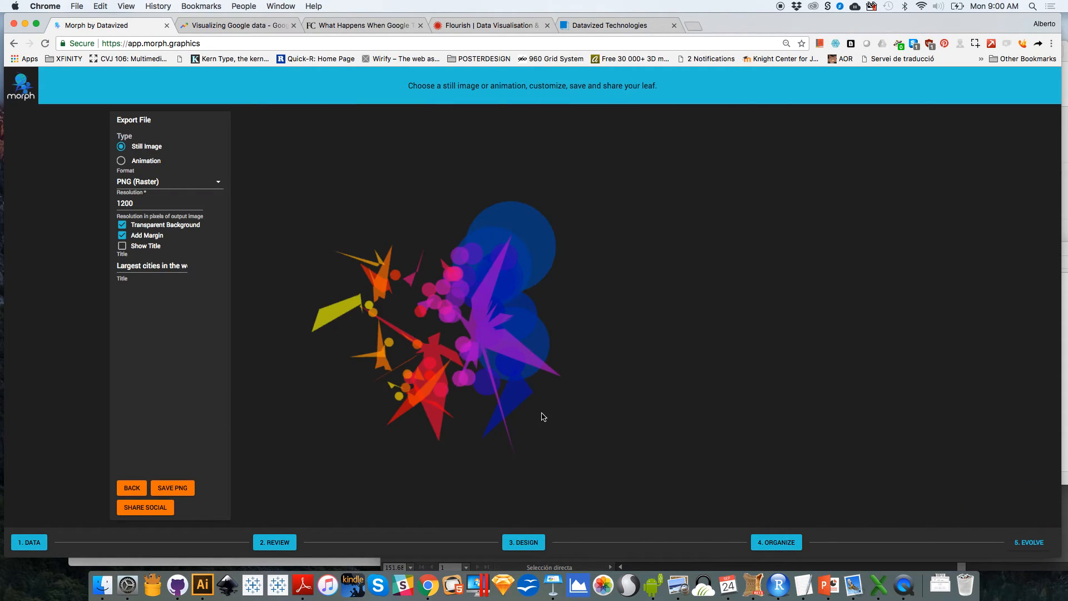
mouse_move(651, 451)
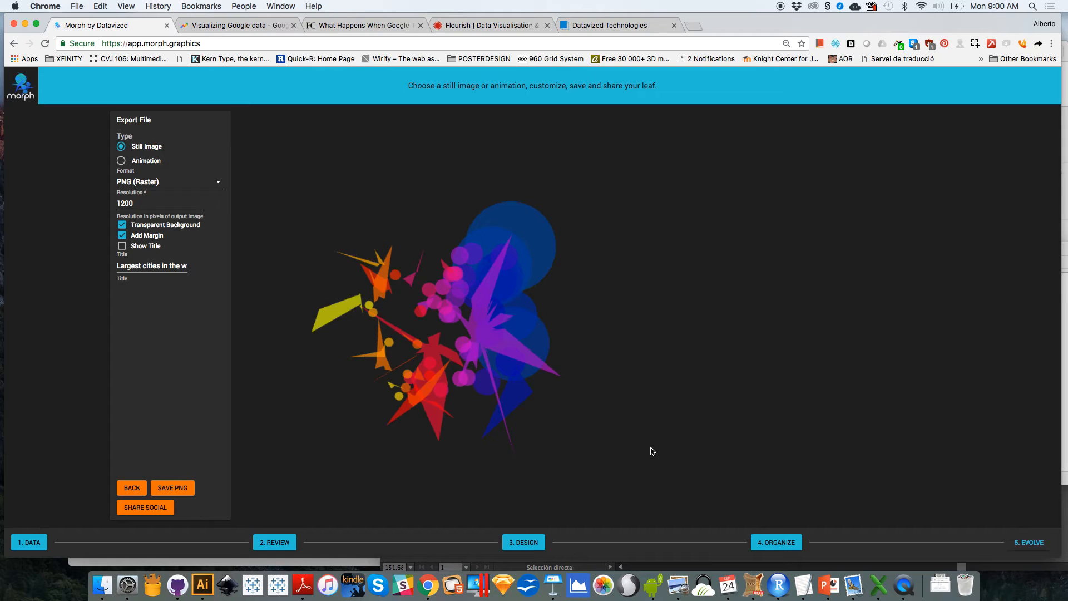
mouse_move(161, 158)
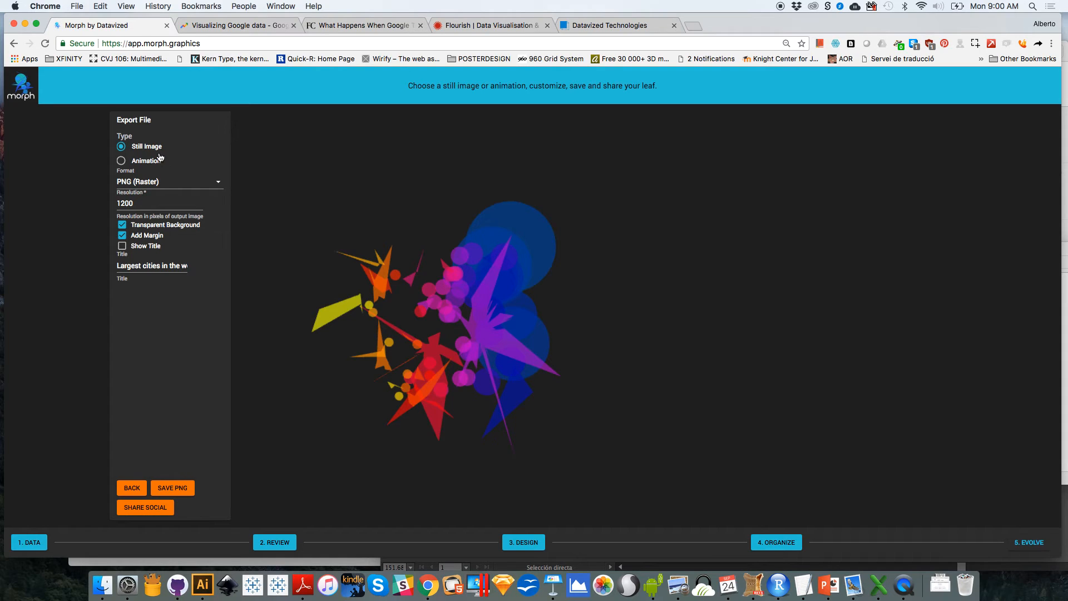
click(169, 181)
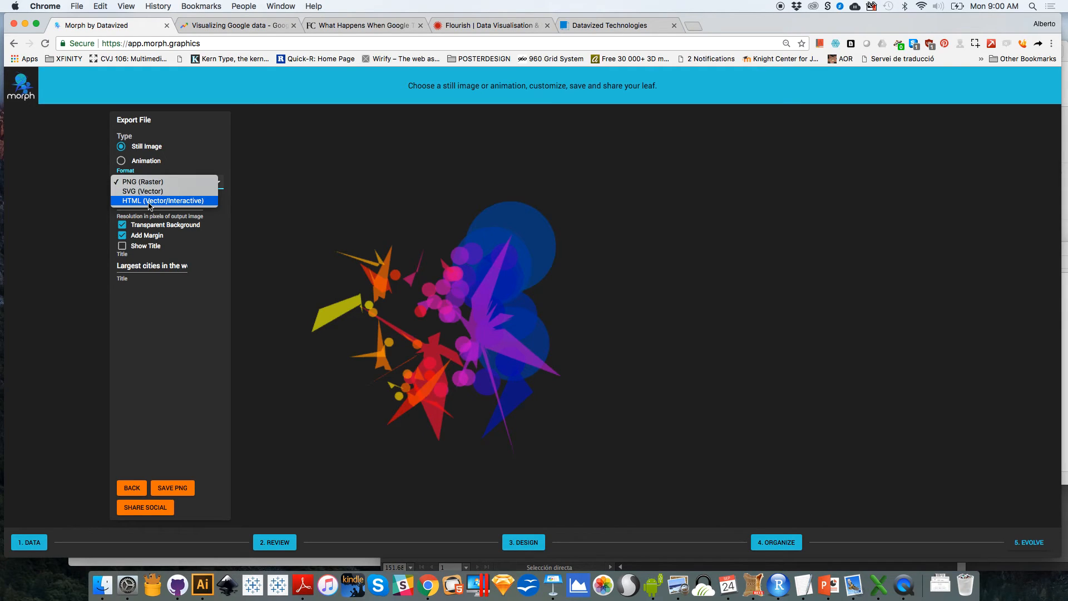
click(142, 191)
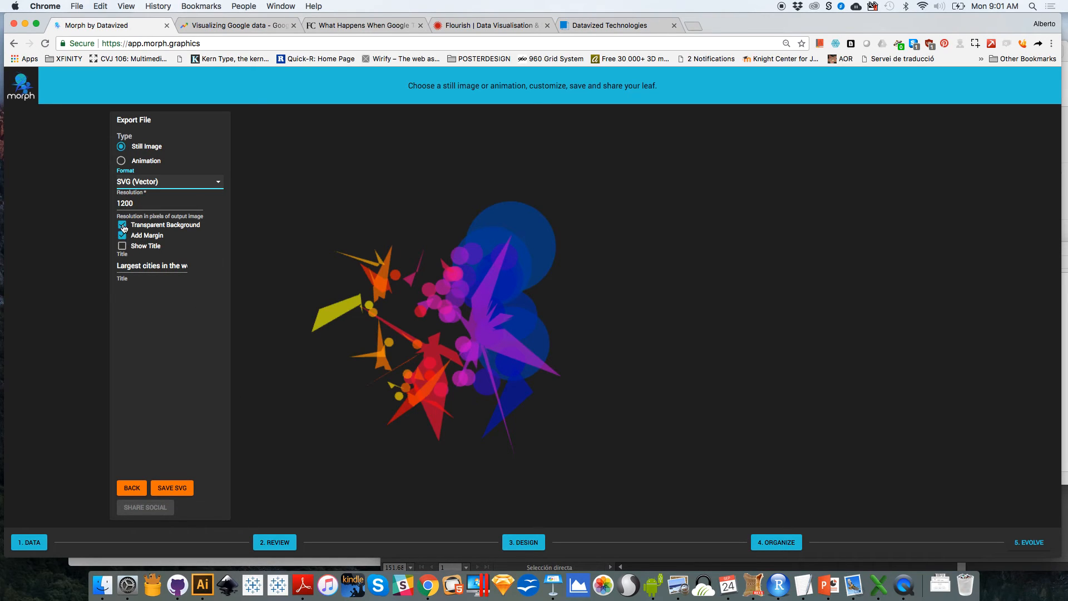
click(121, 234)
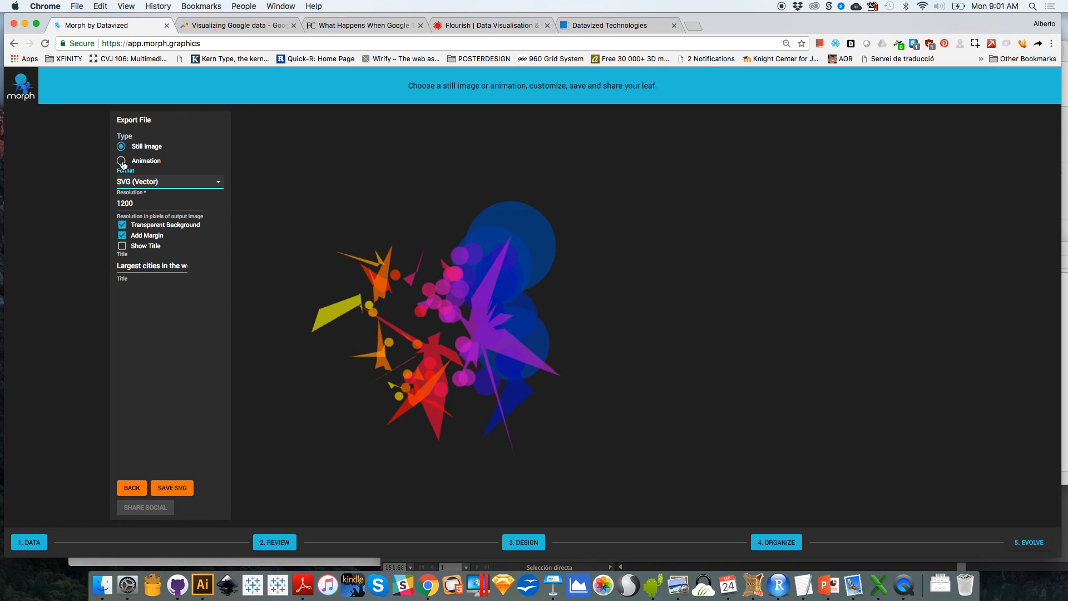
- Switch the export to Animation in Animated GIF format and save the GIF
click(122, 161)
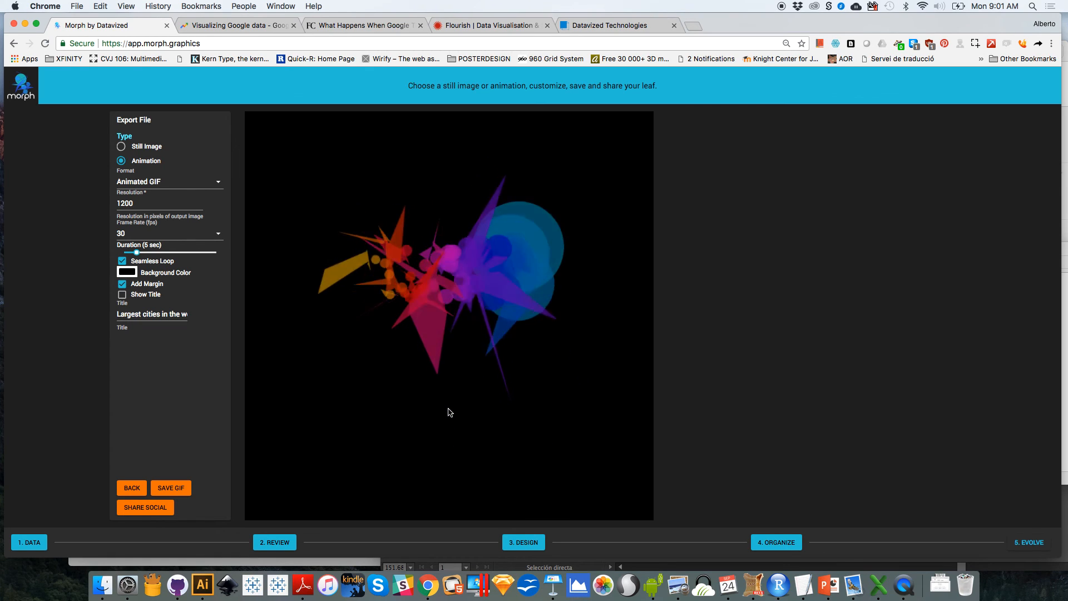
click(171, 488)
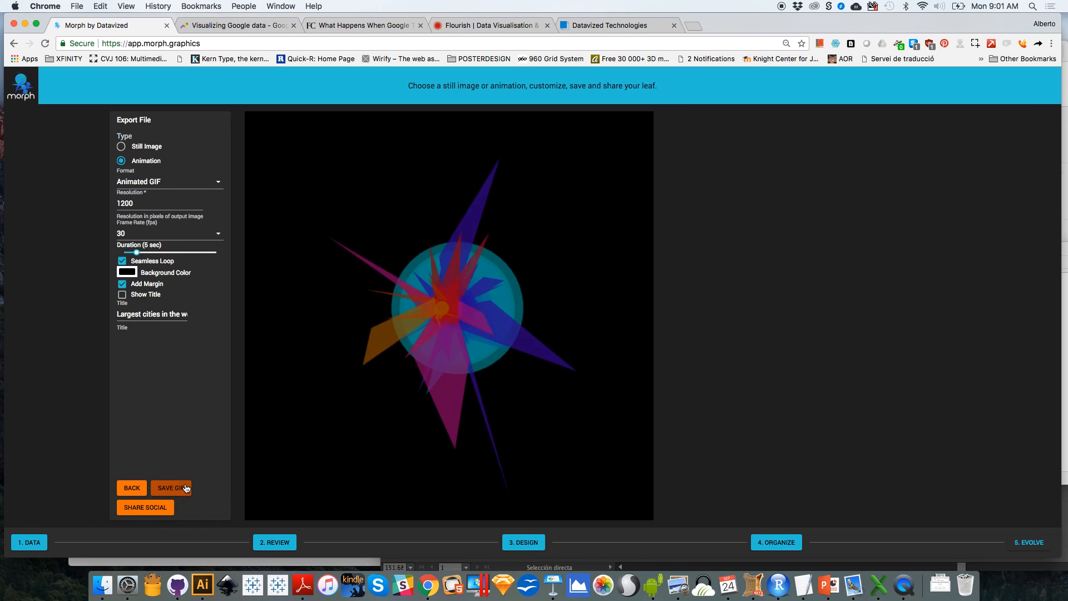
click(172, 488)
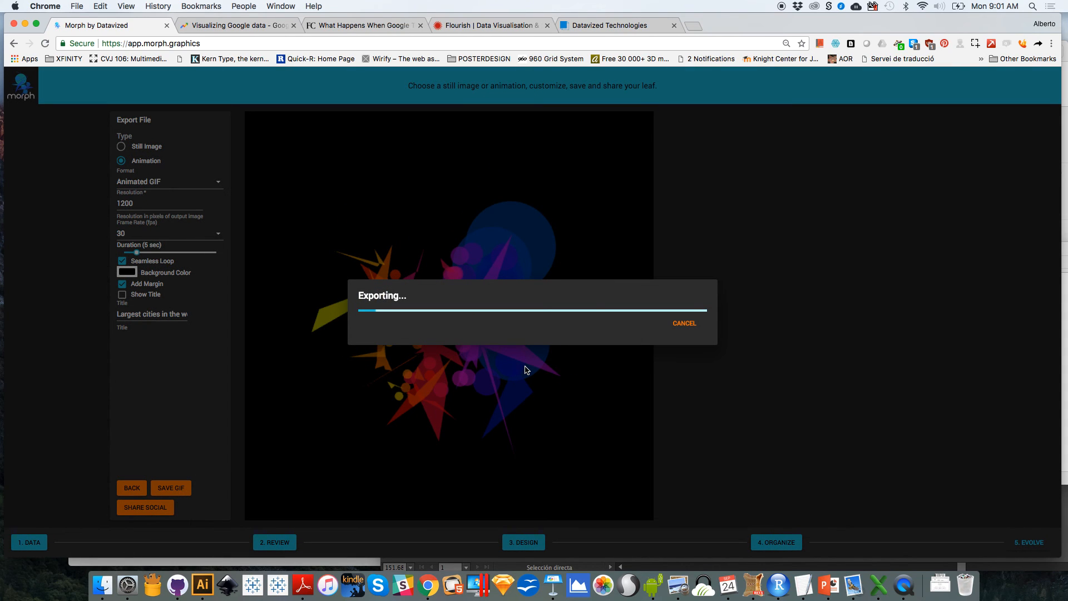